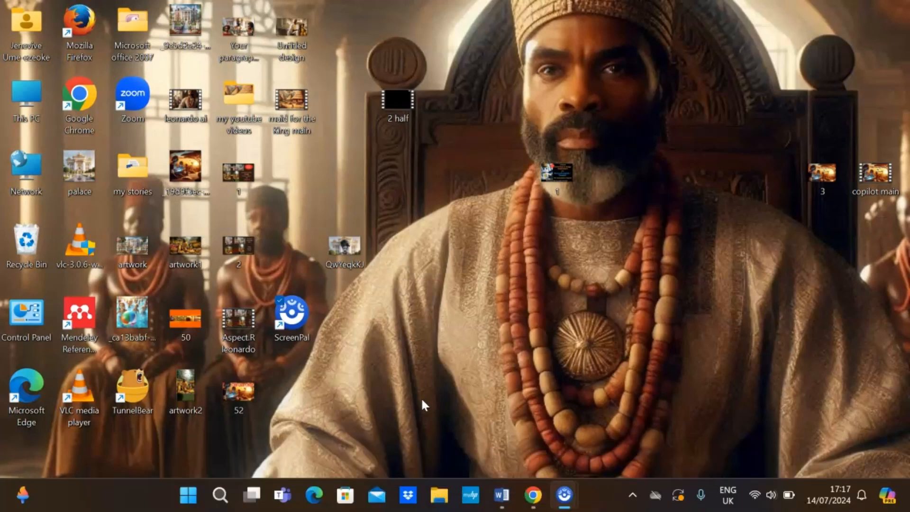
pyautogui.moveTo(98, 106)
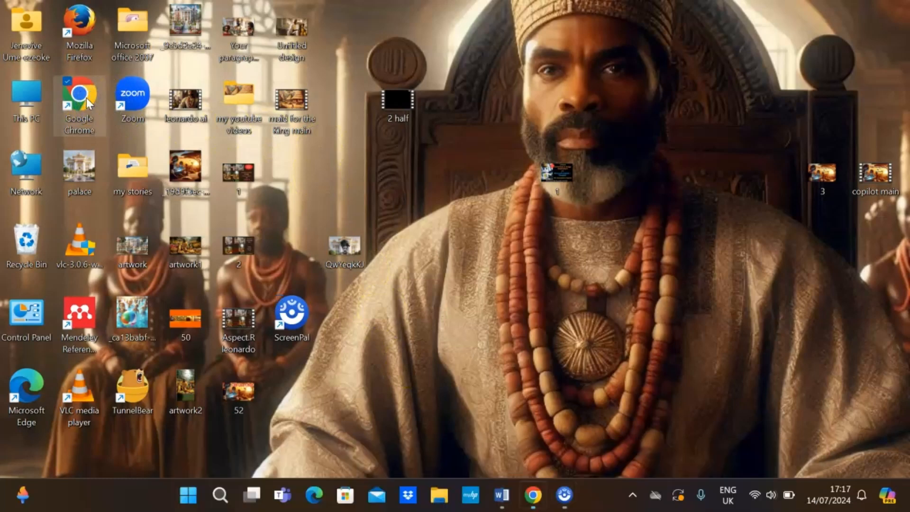
# - Launch Google Chrome from its desktop shortcut
pyautogui.doubleClick(79, 96)
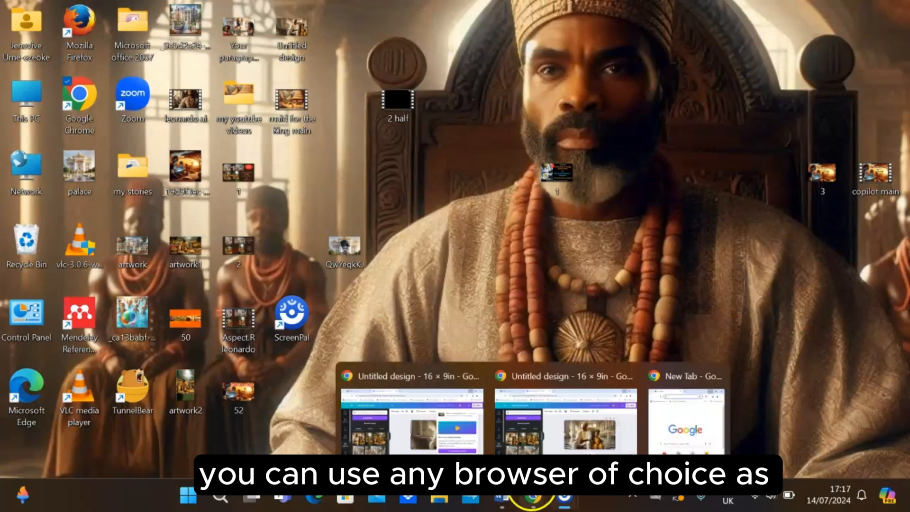
# - Search Google for 'canva' in the new-tab window and open the official Canva site
pyautogui.click(688, 421)
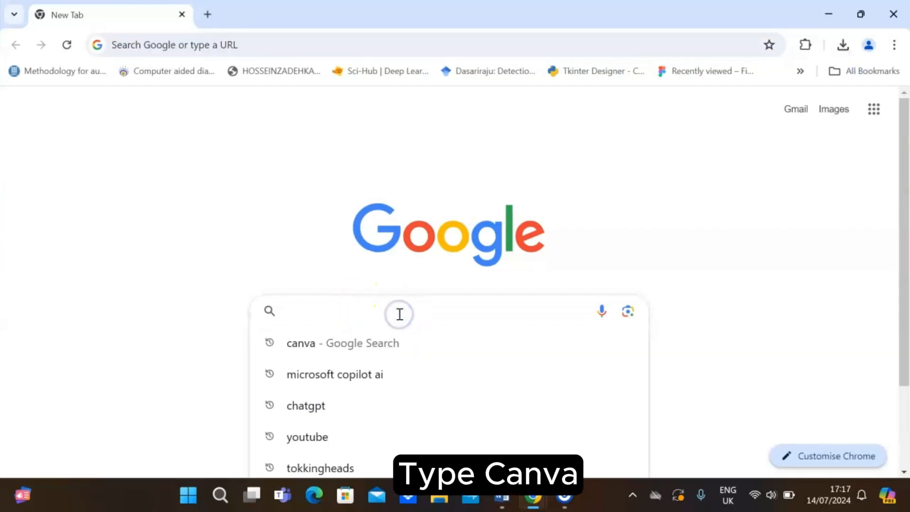
pyautogui.write('canva')
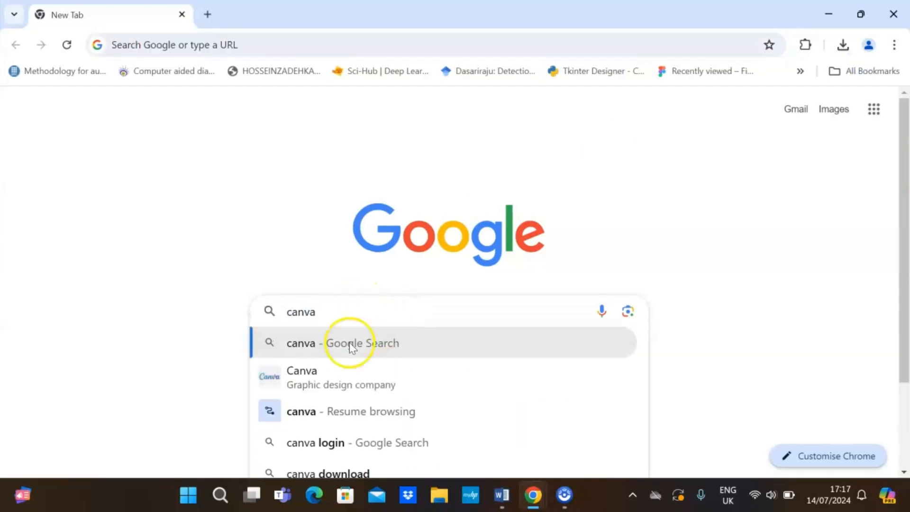
pyautogui.click(343, 343)
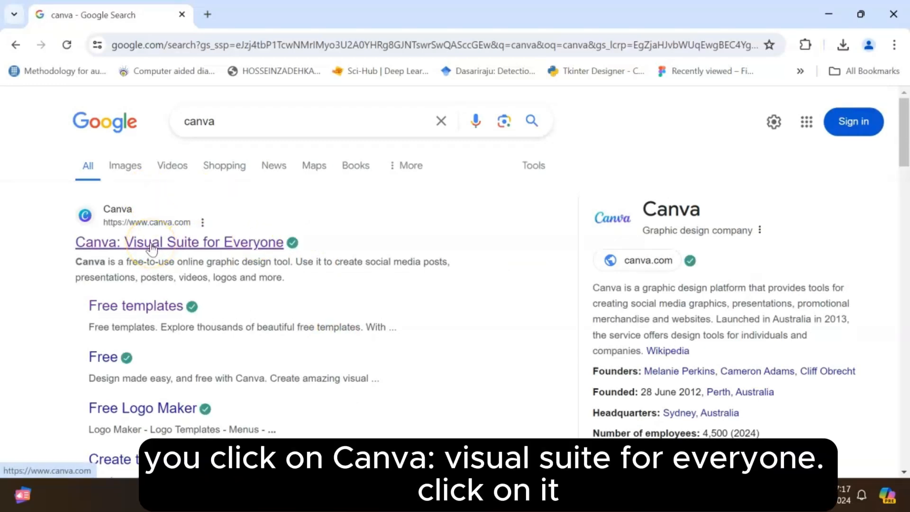
pyautogui.click(179, 242)
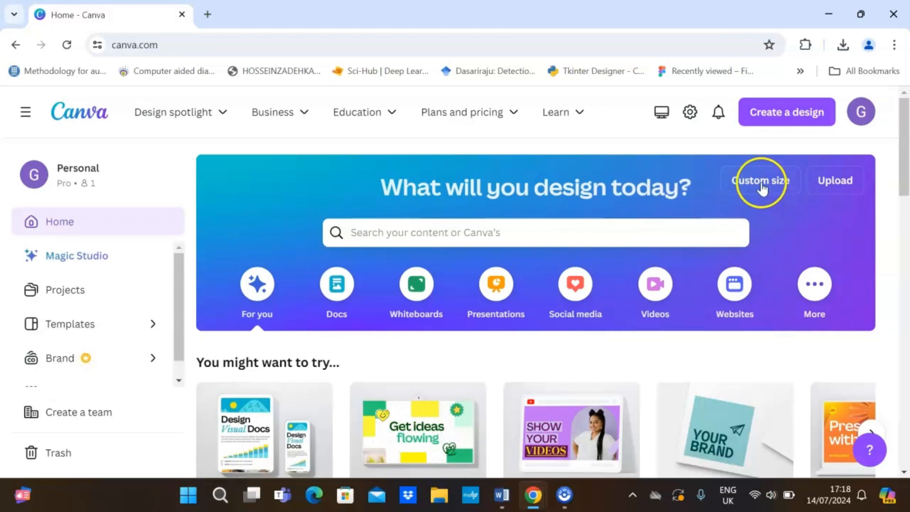
# - Create a custom-size design of 16 × 9 inches
pyautogui.click(760, 180)
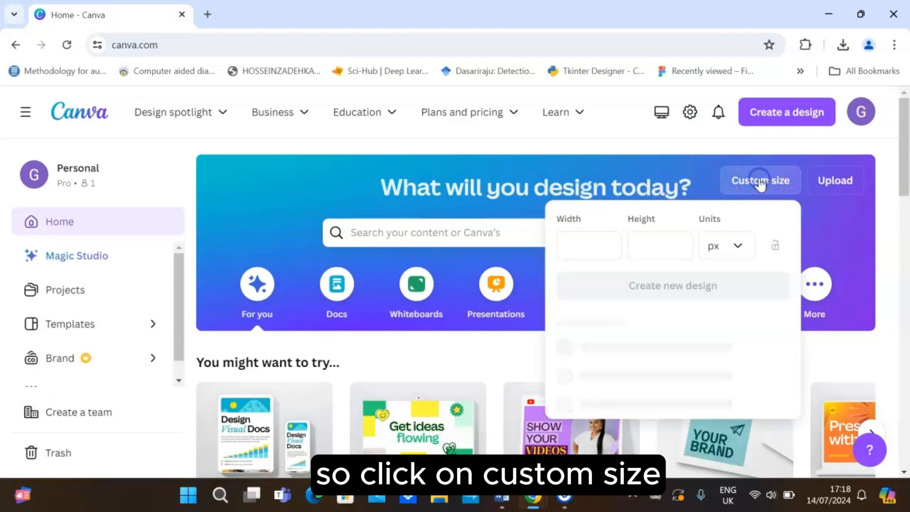
pyautogui.click(726, 246)
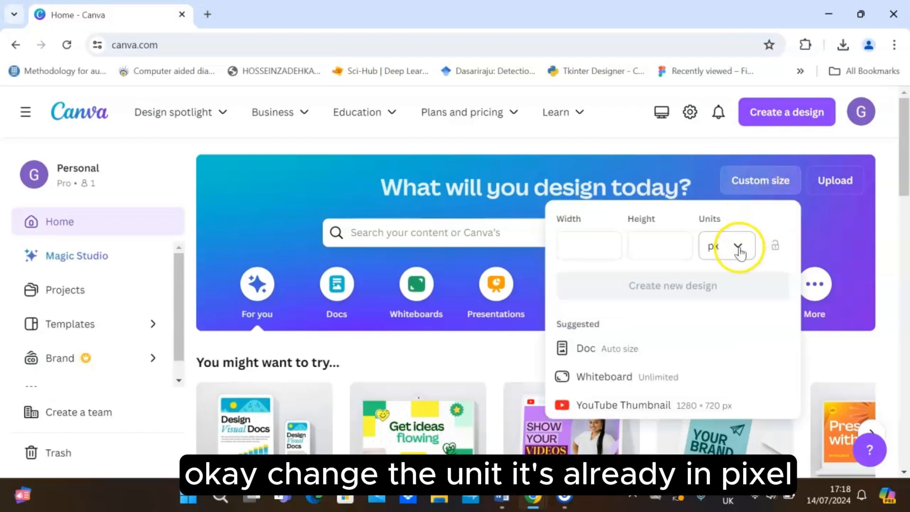
pyautogui.click(726, 245)
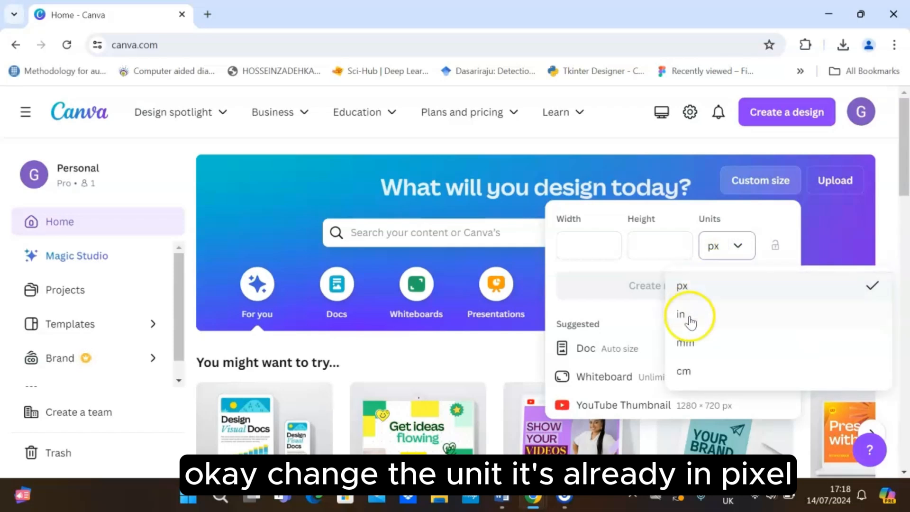
pyautogui.click(680, 313)
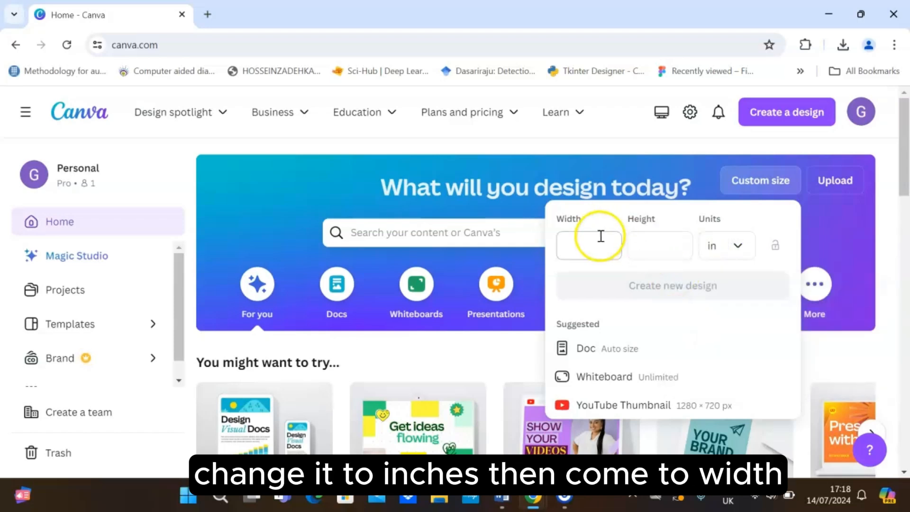
pyautogui.click(589, 245)
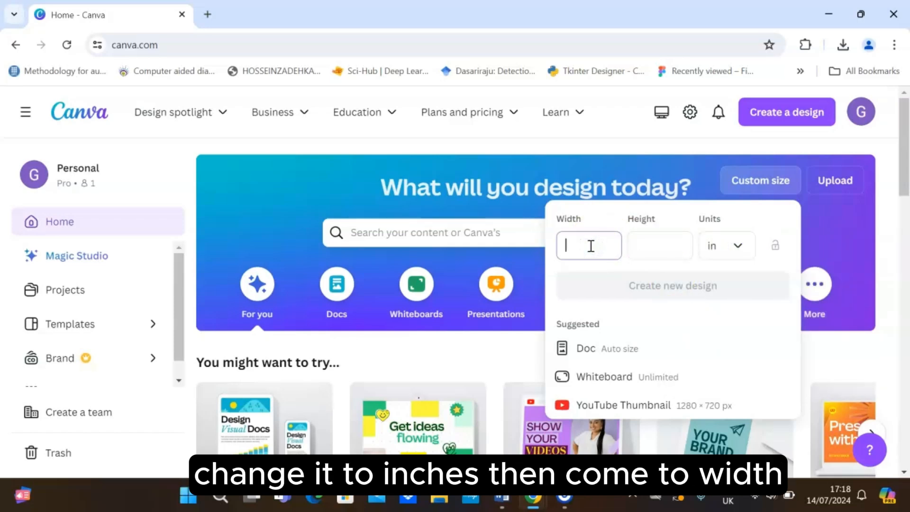
pyautogui.write('16')
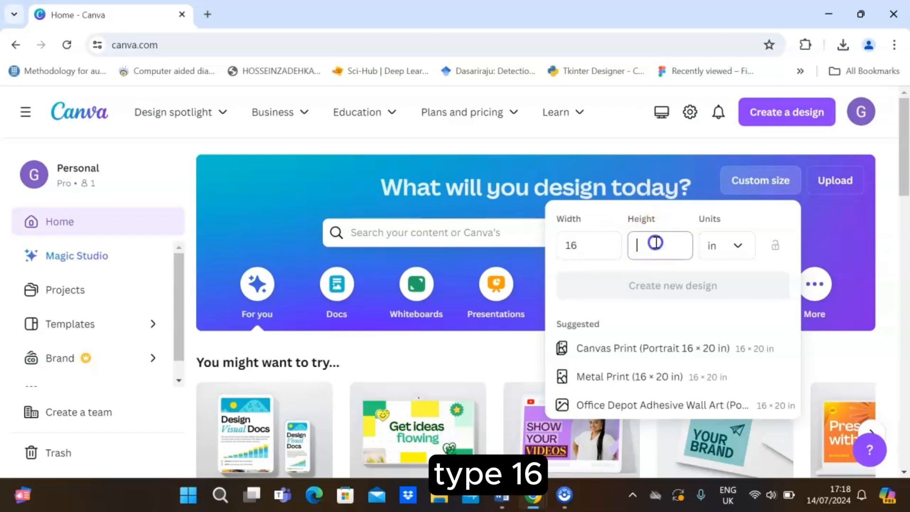
pyautogui.write('9')
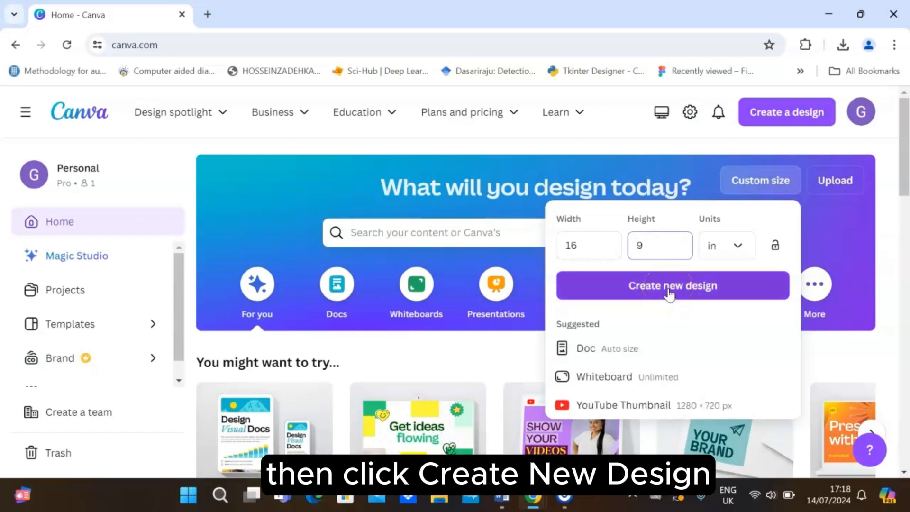
pyautogui.moveTo(676, 288)
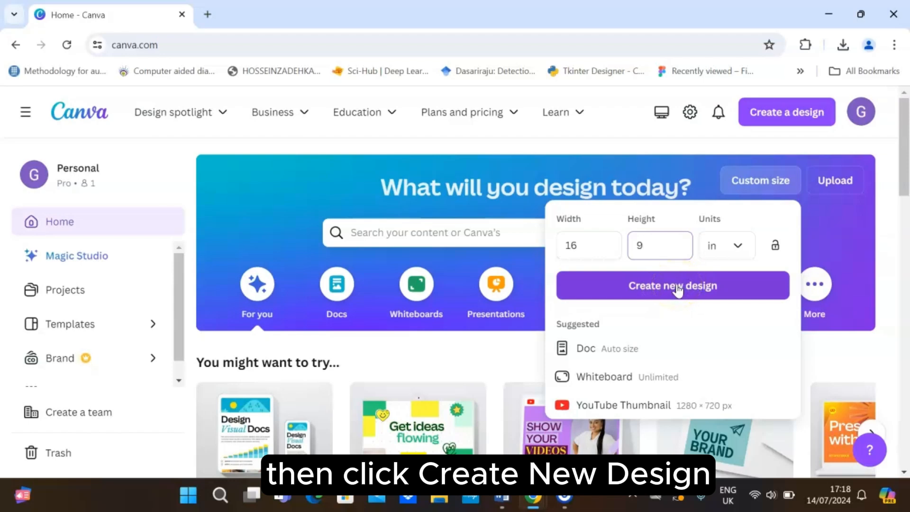
pyautogui.click(672, 285)
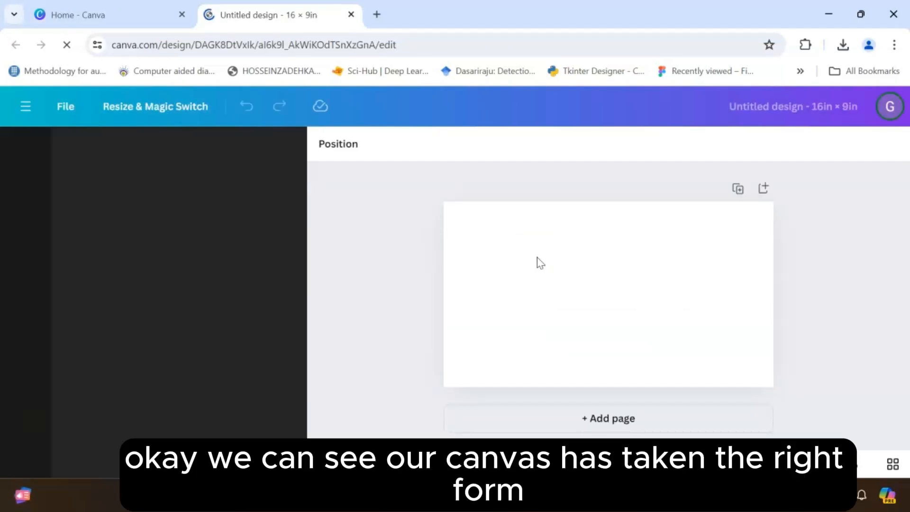
# - Open the Uploads panel to list the previously uploaded images
pyautogui.click(26, 153)
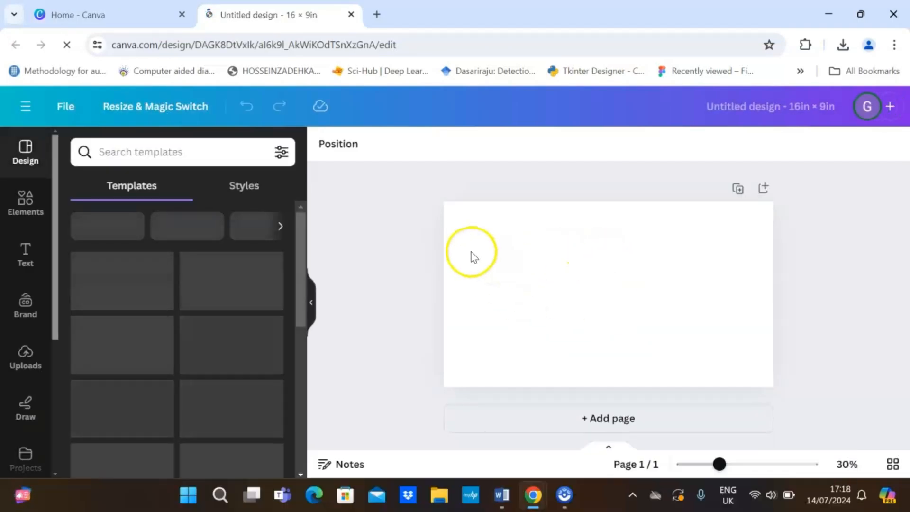
pyautogui.moveTo(306, 262)
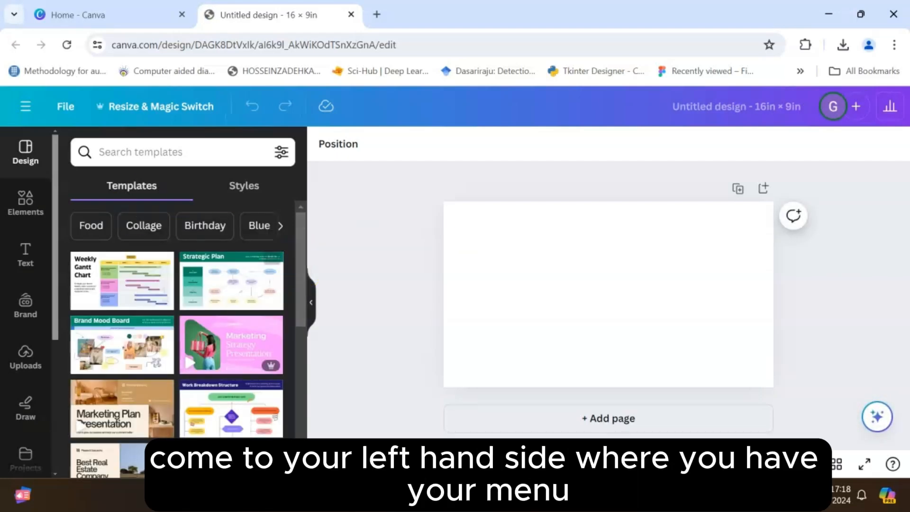
pyautogui.moveTo(41, 177)
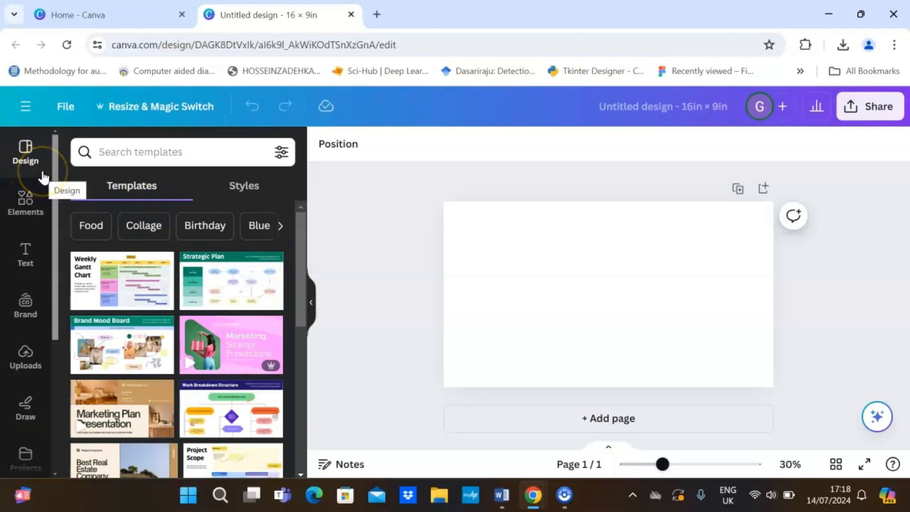
pyautogui.moveTo(25, 206)
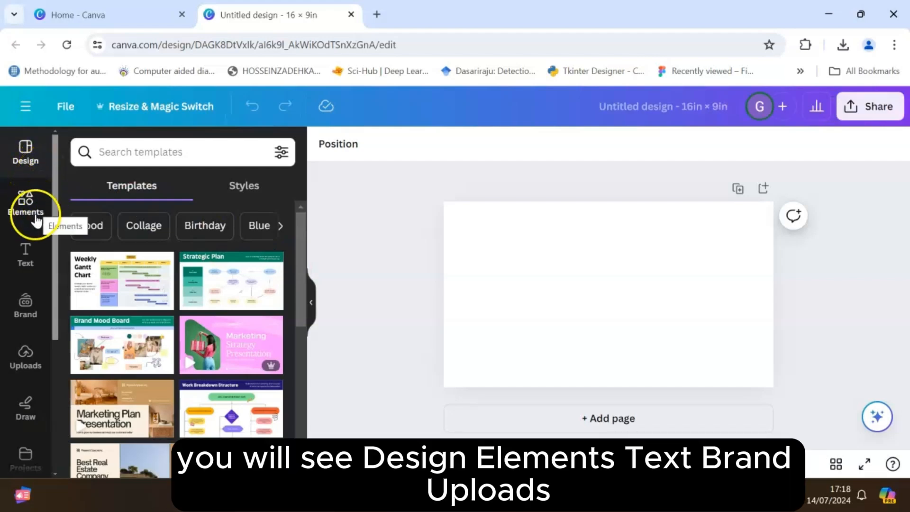
pyautogui.moveTo(25, 306)
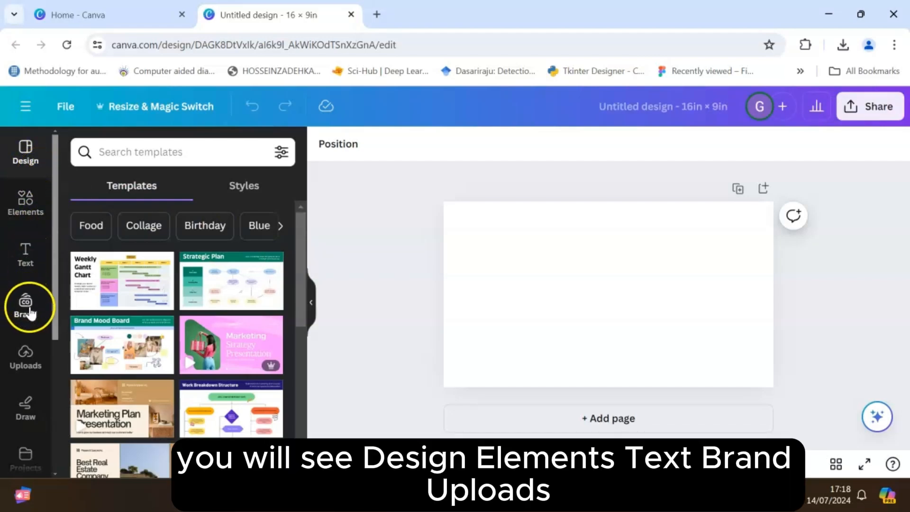
pyautogui.moveTo(26, 357)
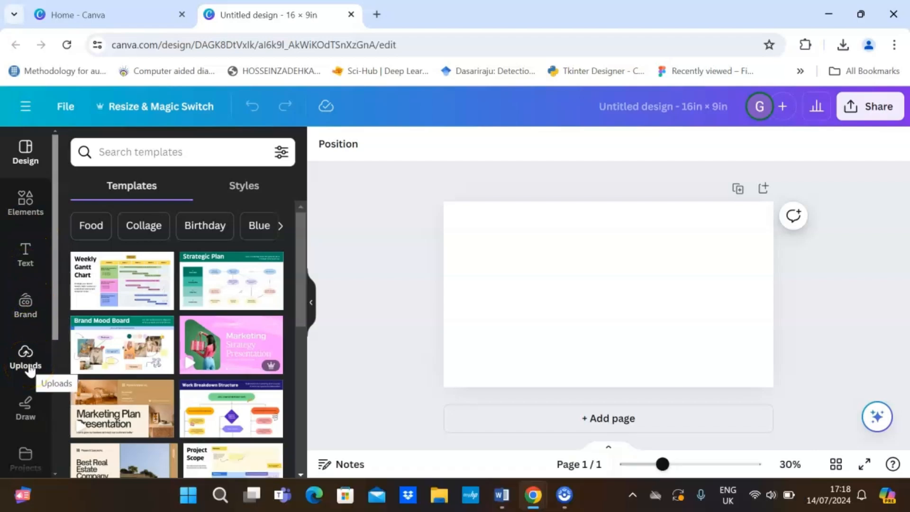
pyautogui.click(26, 357)
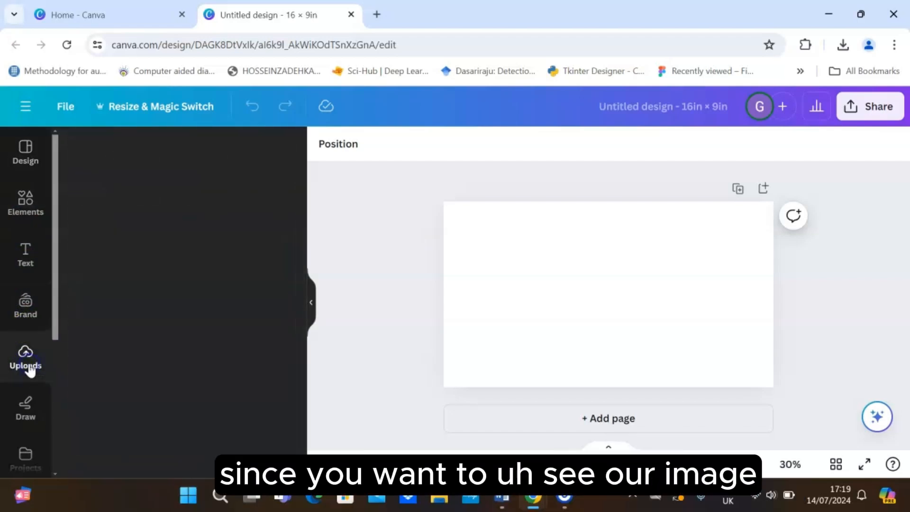
pyautogui.click(25, 357)
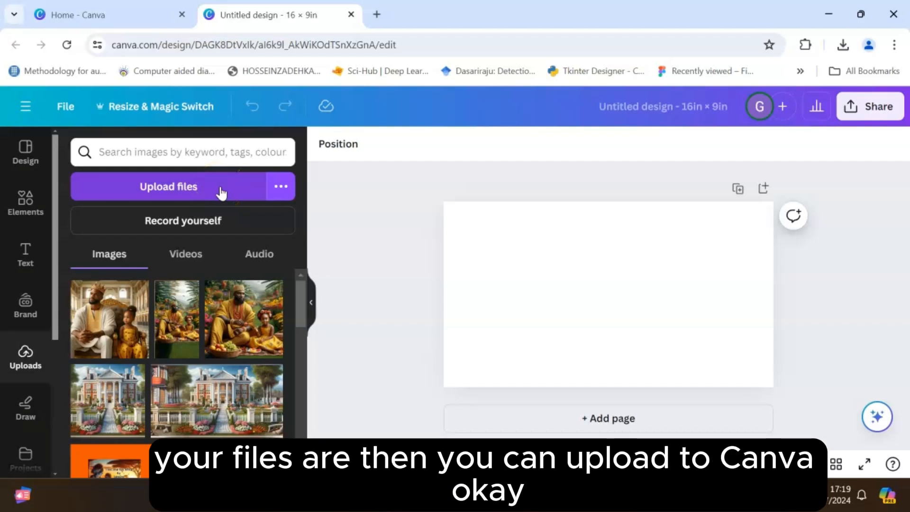
pyautogui.moveTo(185, 254)
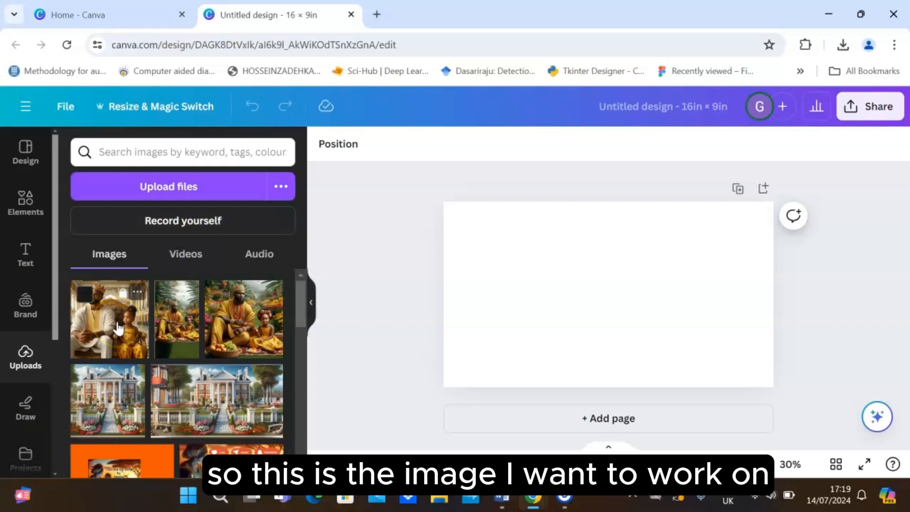
# - Insert the king-and-child photo from Uploads onto the page
pyautogui.click(608, 293)
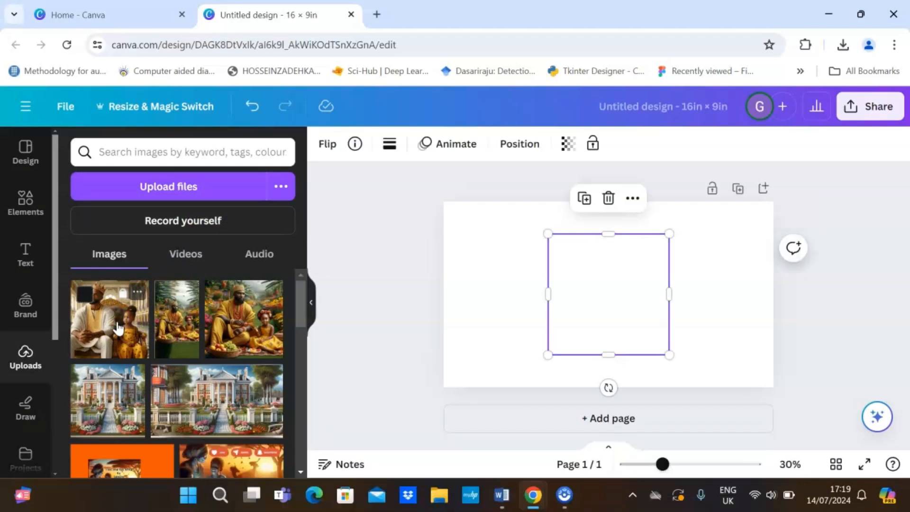
pyautogui.click(109, 319)
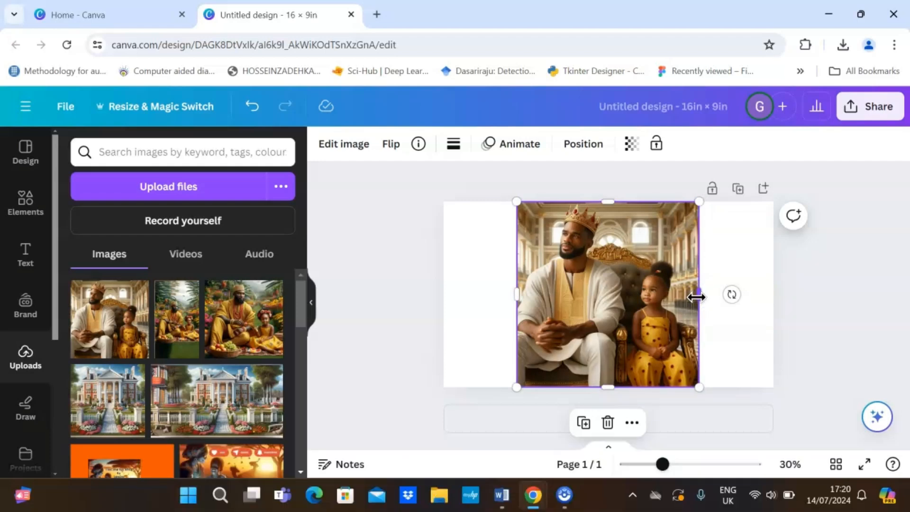
pyautogui.moveTo(398, 223)
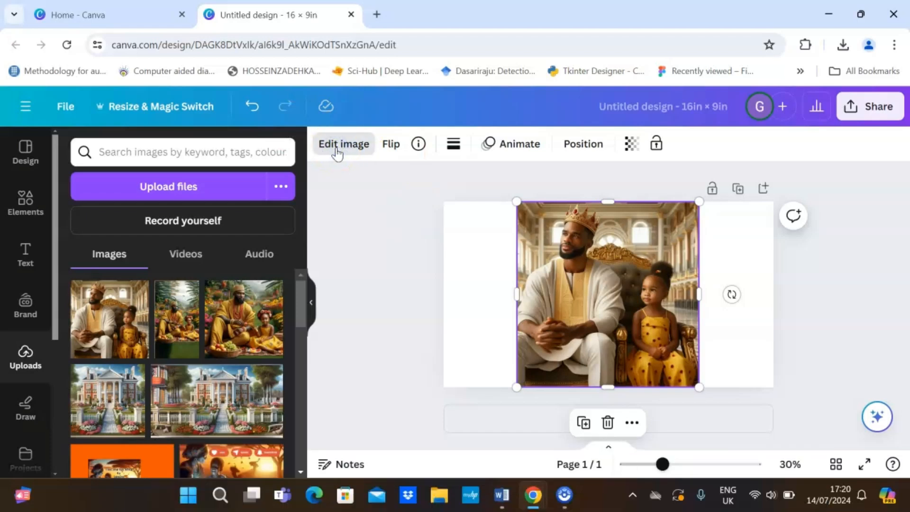
# - Open Edit image for the king-and-child photo to show Magic Studio effects
pyautogui.click(343, 144)
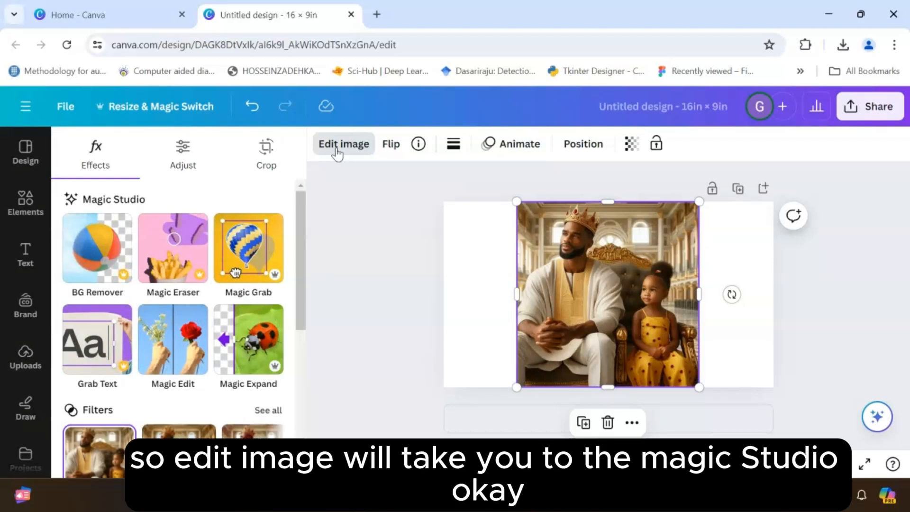
pyautogui.moveTo(367, 227)
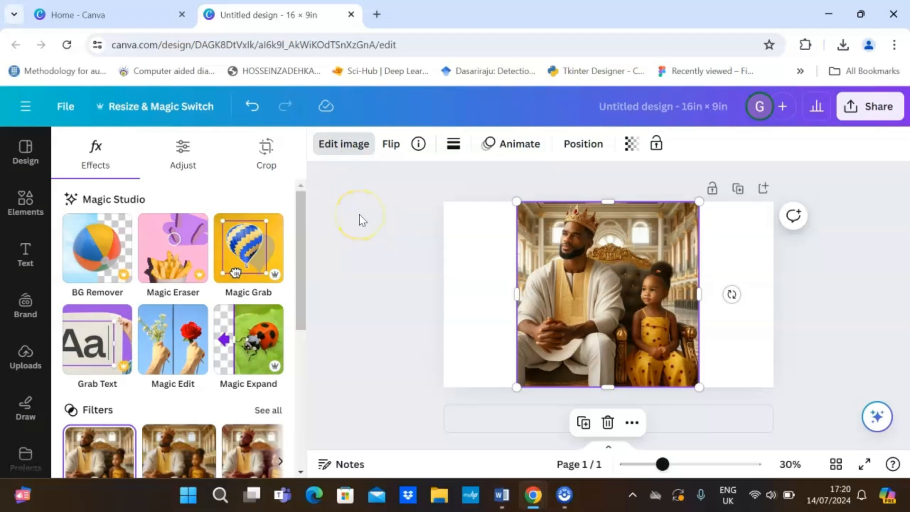
pyautogui.moveTo(305, 260)
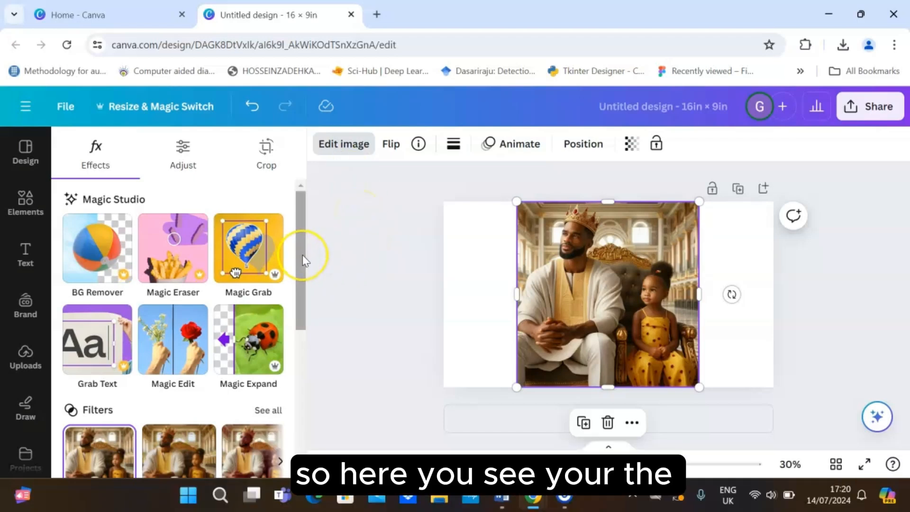
pyautogui.moveTo(297, 321)
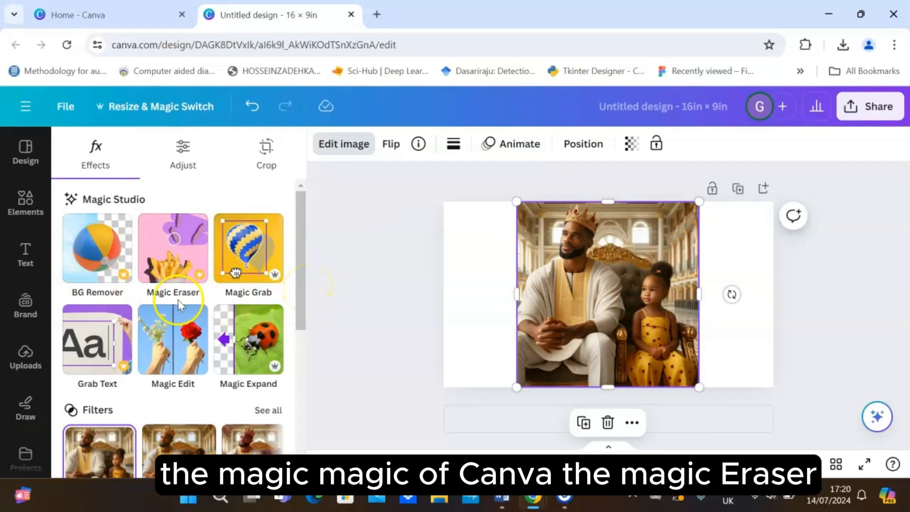
pyautogui.moveTo(97, 382)
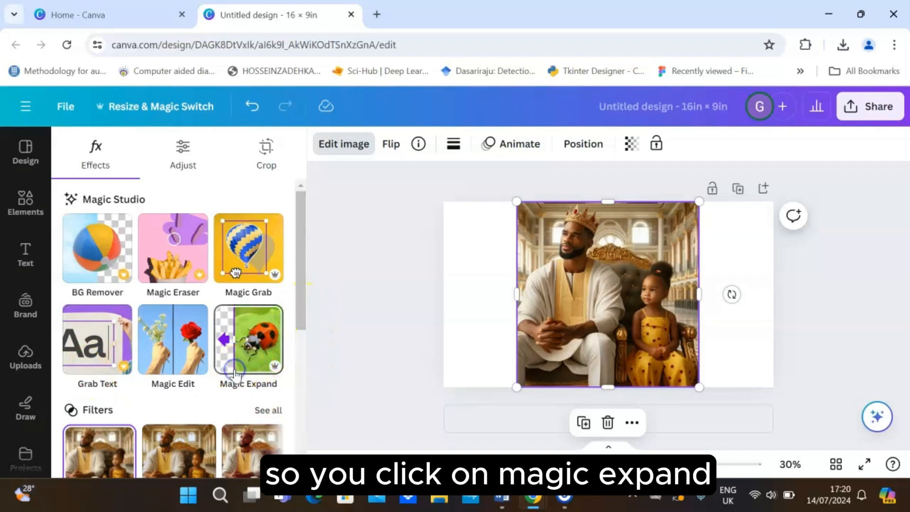
# - Open the Magic Expand size options (Freeform, Whole Page, 1:1) for the photo
pyautogui.click(248, 345)
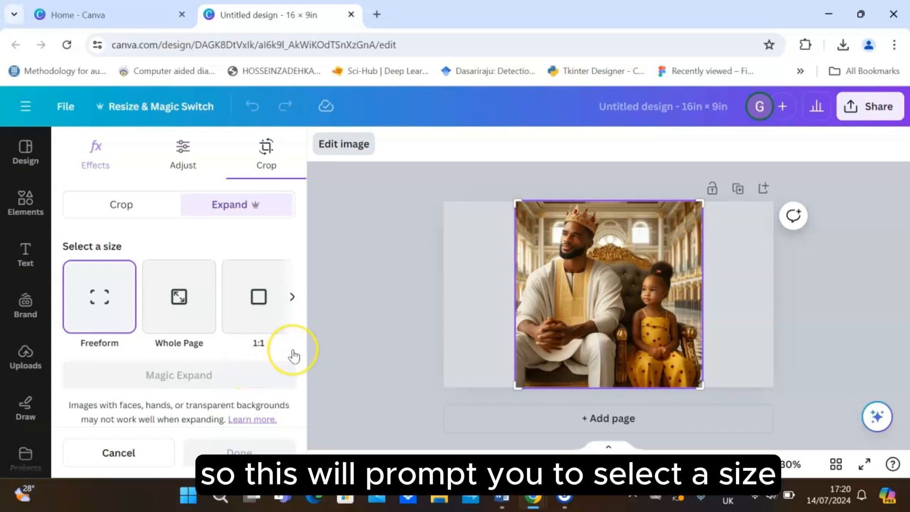
pyautogui.moveTo(294, 357)
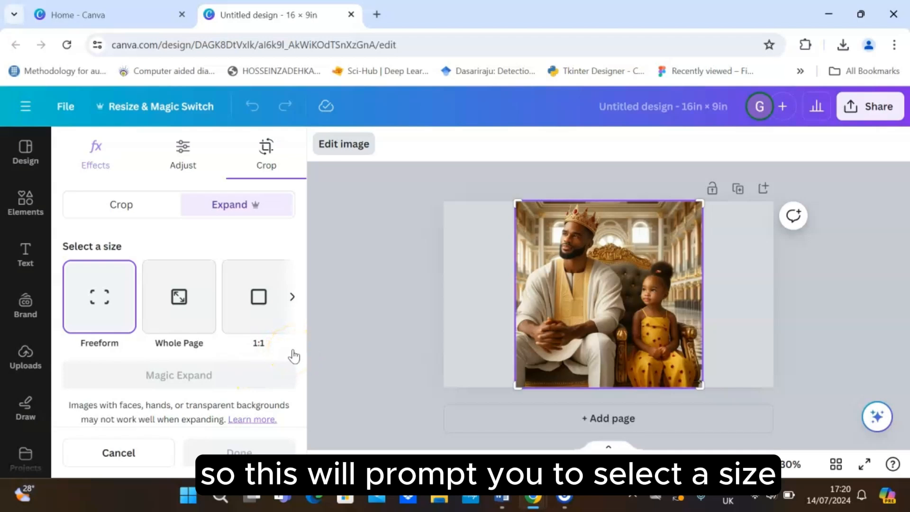
pyautogui.moveTo(108, 325)
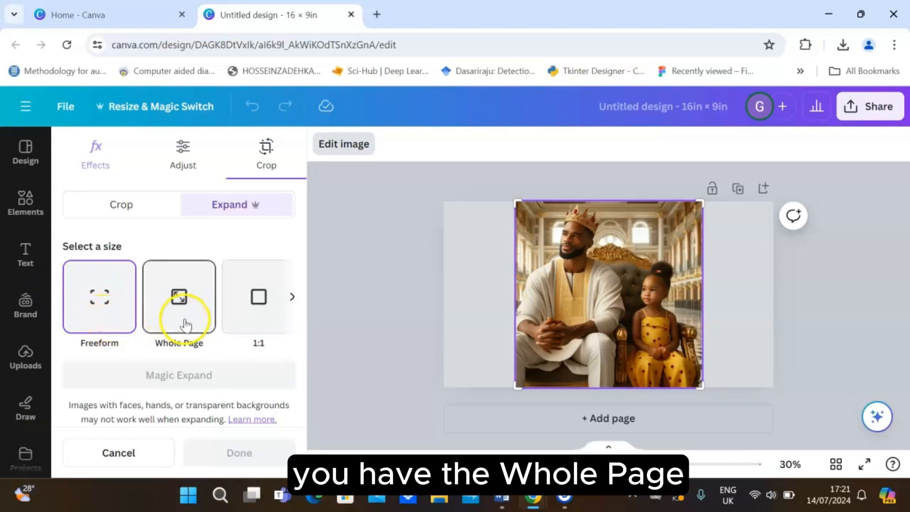
pyautogui.moveTo(269, 323)
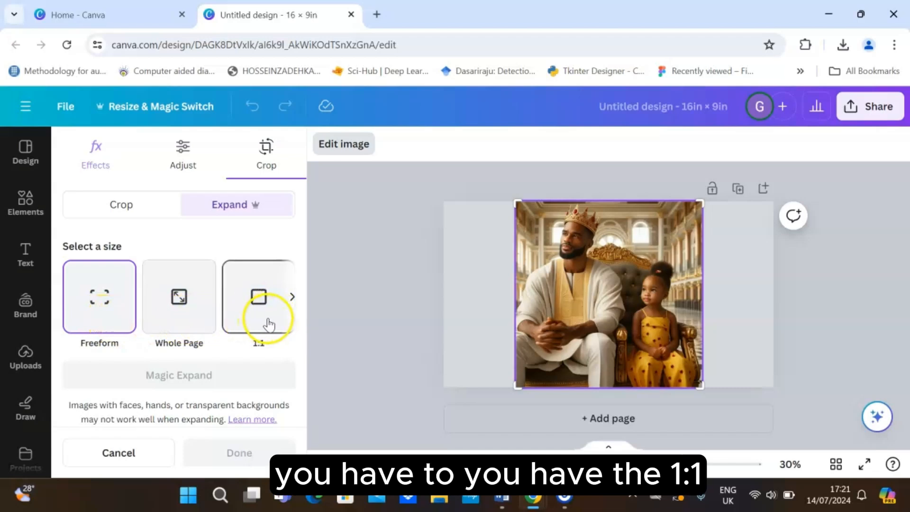
pyautogui.moveTo(435, 299)
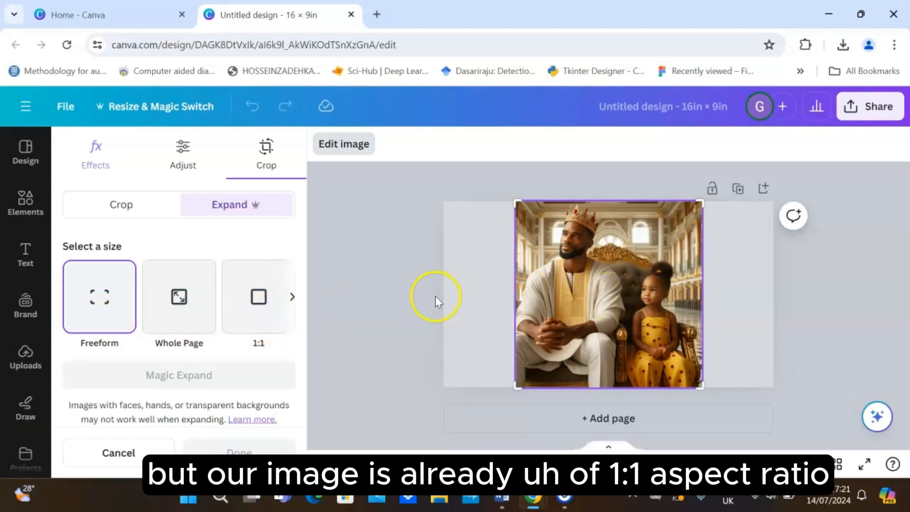
pyautogui.moveTo(290, 346)
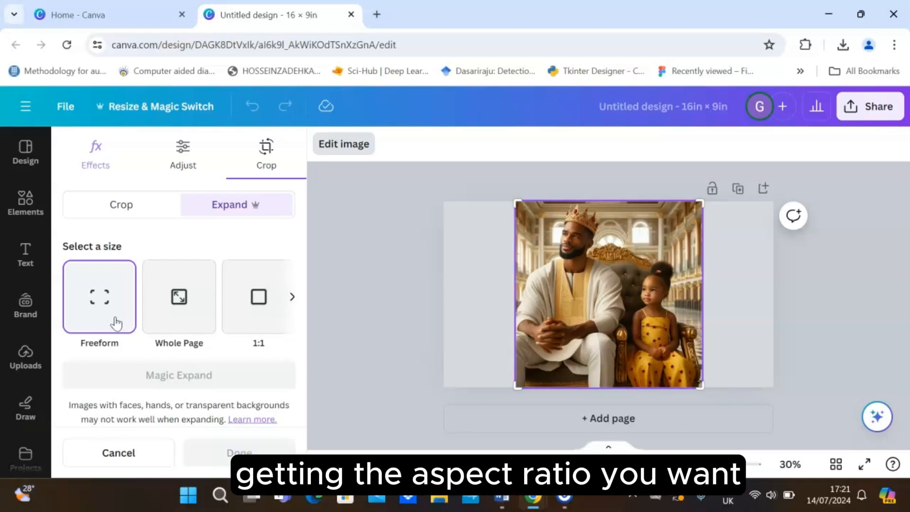
pyautogui.moveTo(461, 322)
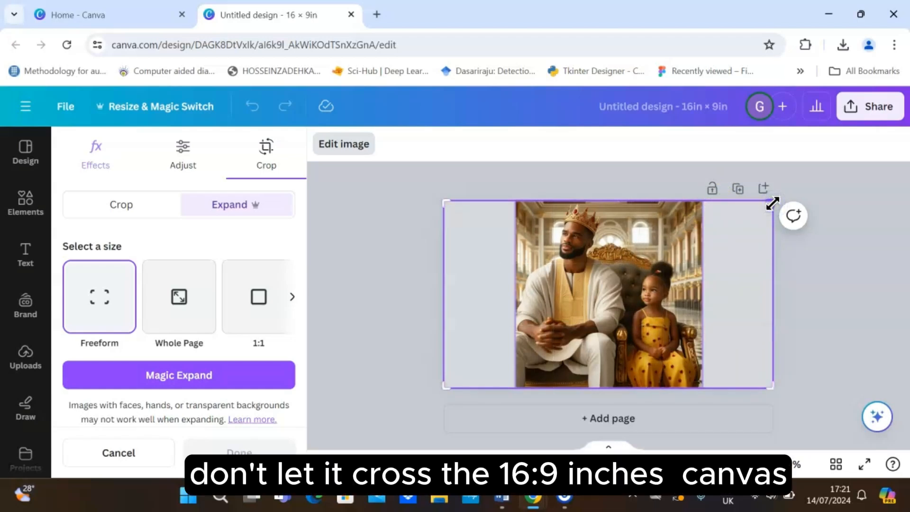
pyautogui.moveTo(732, 261)
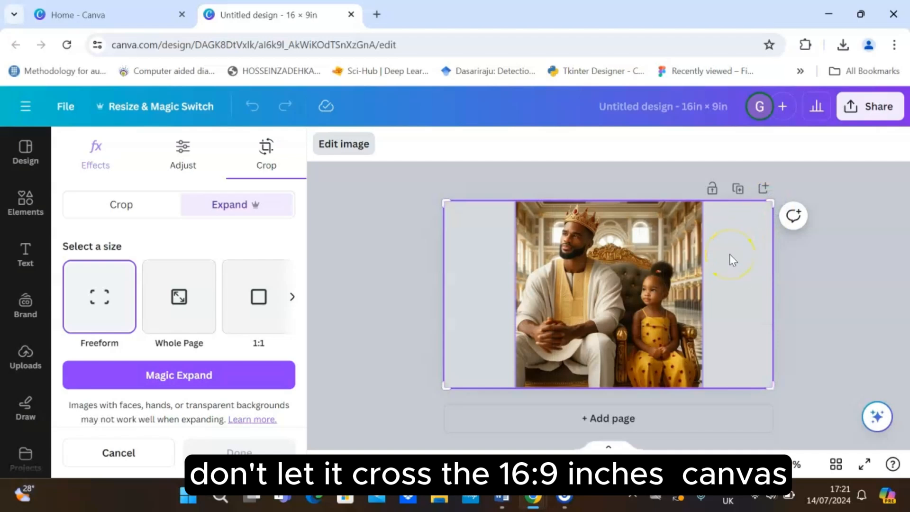
pyautogui.moveTo(493, 296)
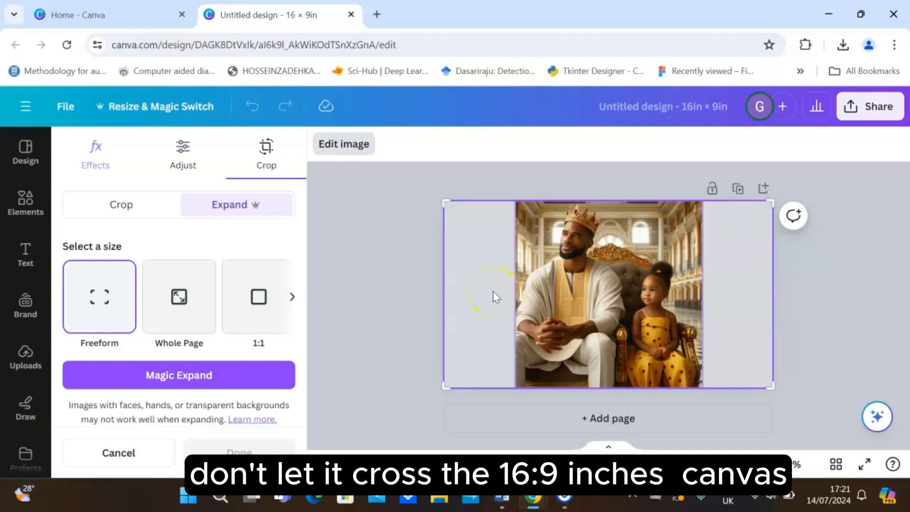
pyautogui.moveTo(740, 290)
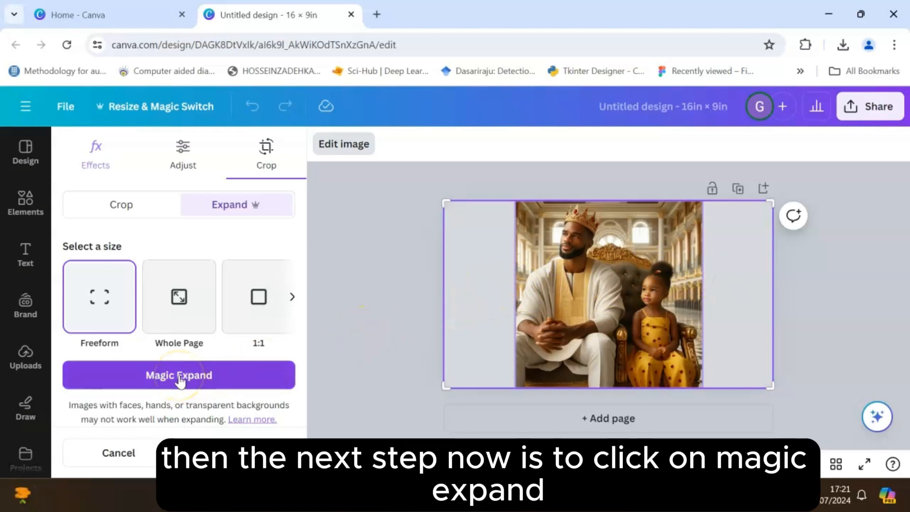
# - Generate Magic Expand results, preview results 2–4, and confirm result No. 4
pyautogui.click(179, 375)
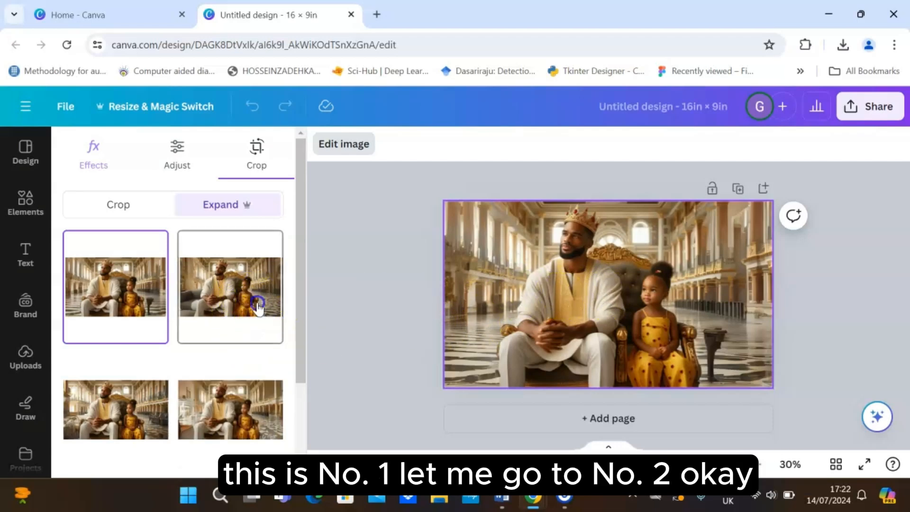
pyautogui.click(229, 287)
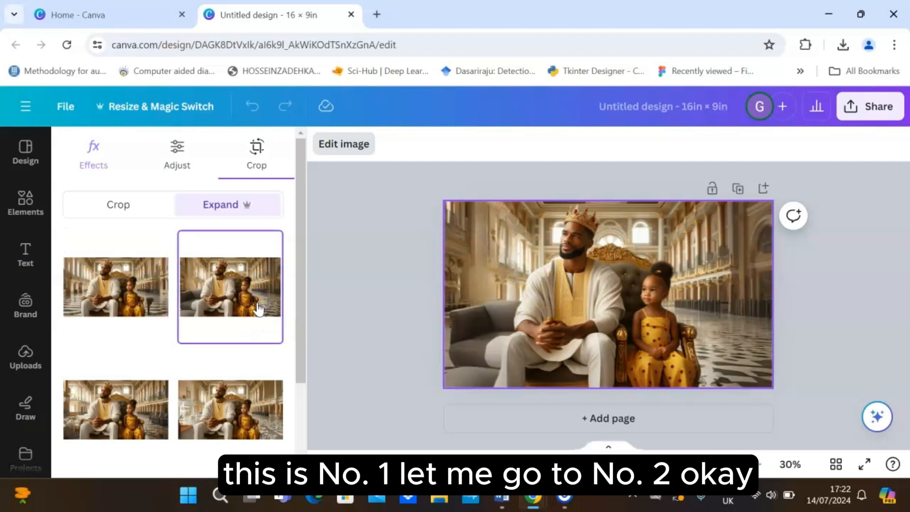
pyautogui.click(116, 409)
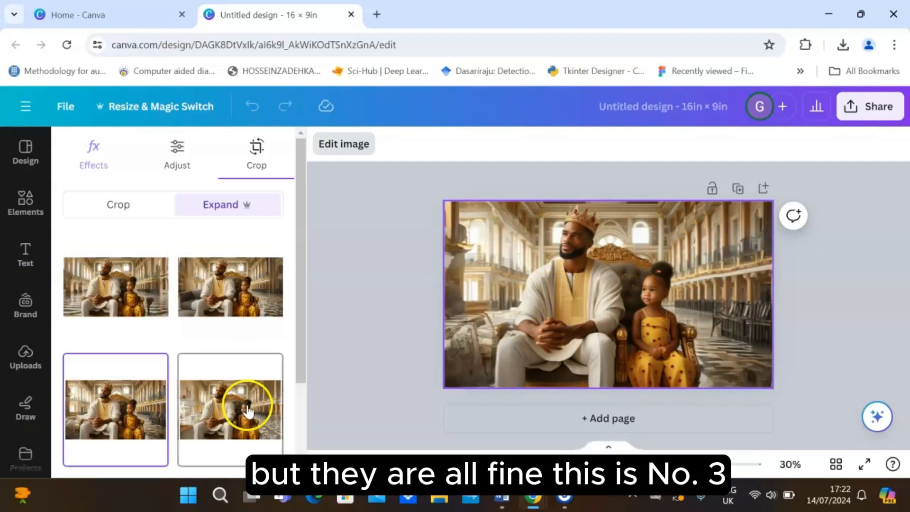
pyautogui.click(230, 408)
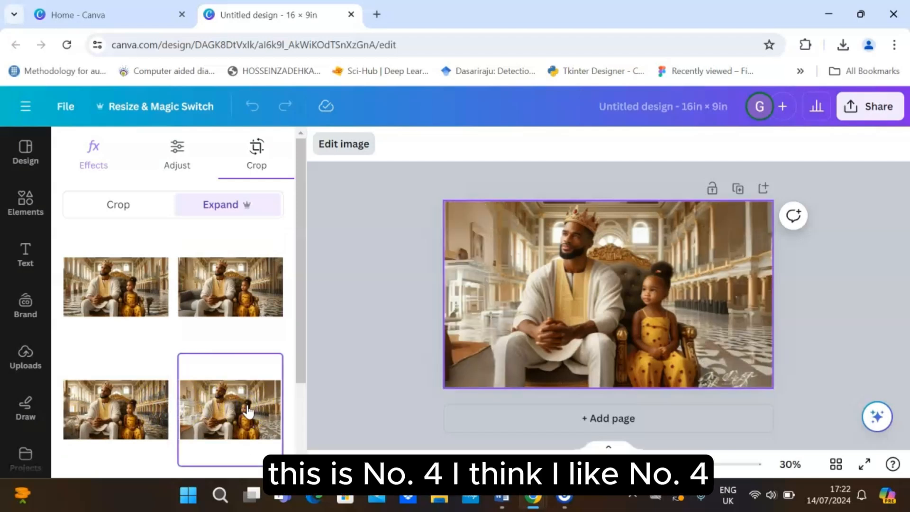
pyautogui.moveTo(296, 378)
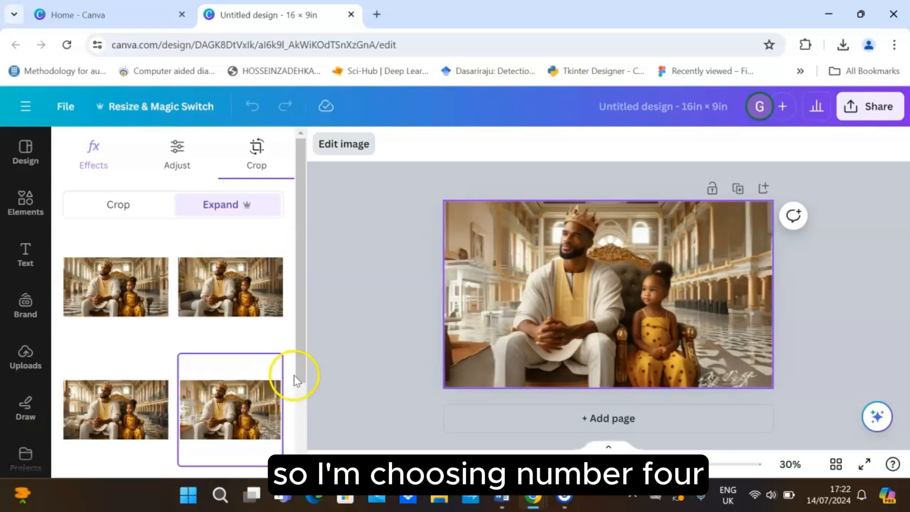
pyautogui.scroll(-3)
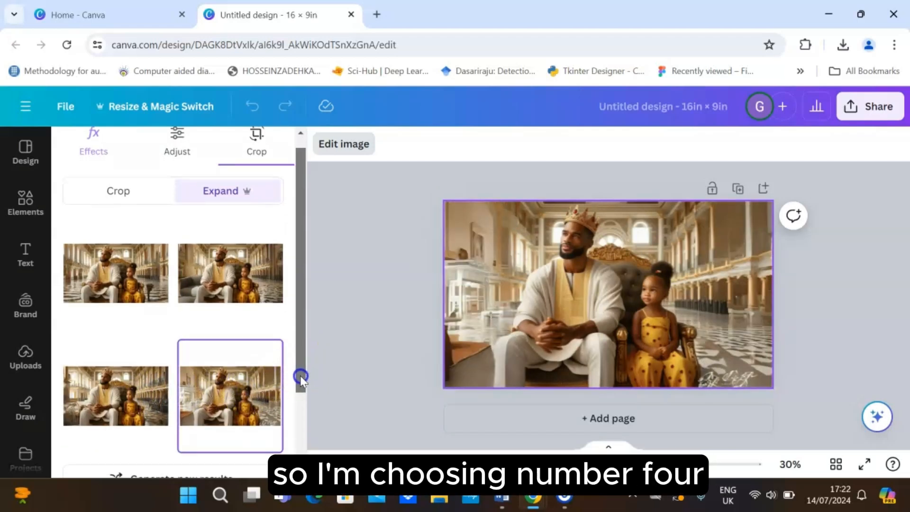
pyautogui.scroll(-3)
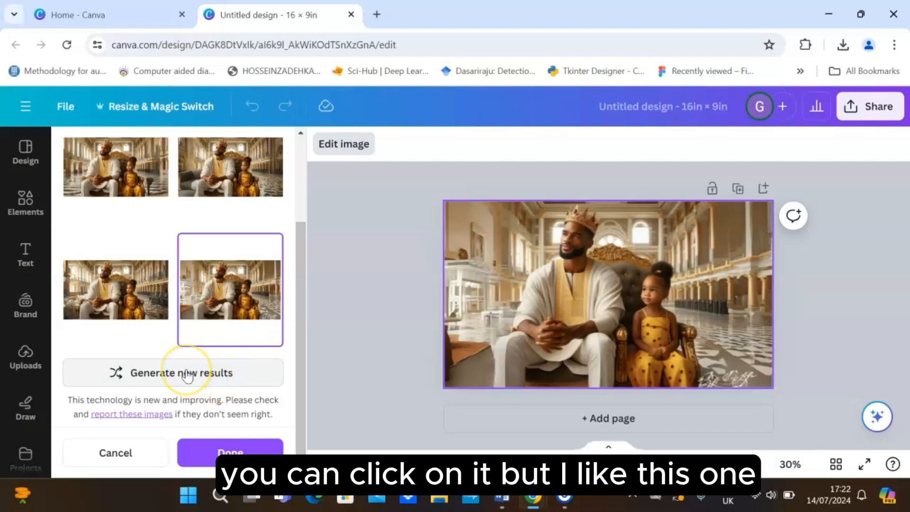
pyautogui.moveTo(285, 427)
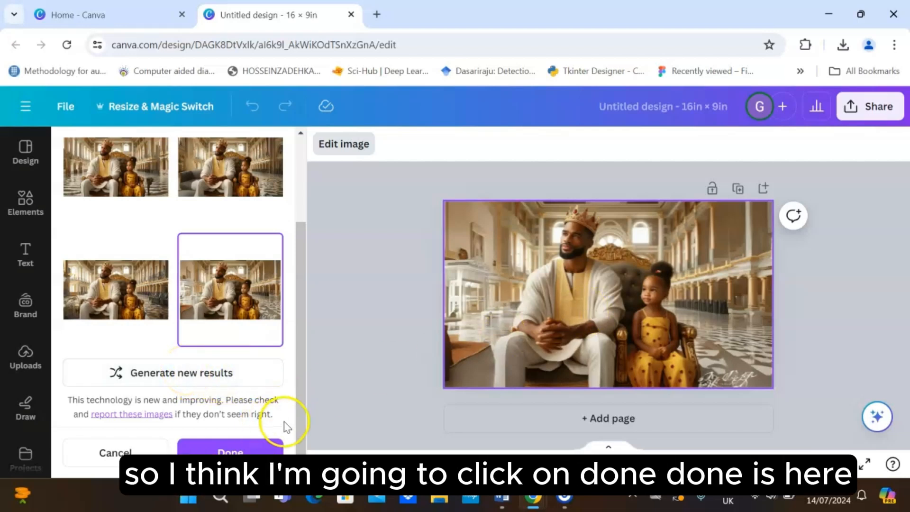
pyautogui.moveTo(301, 424)
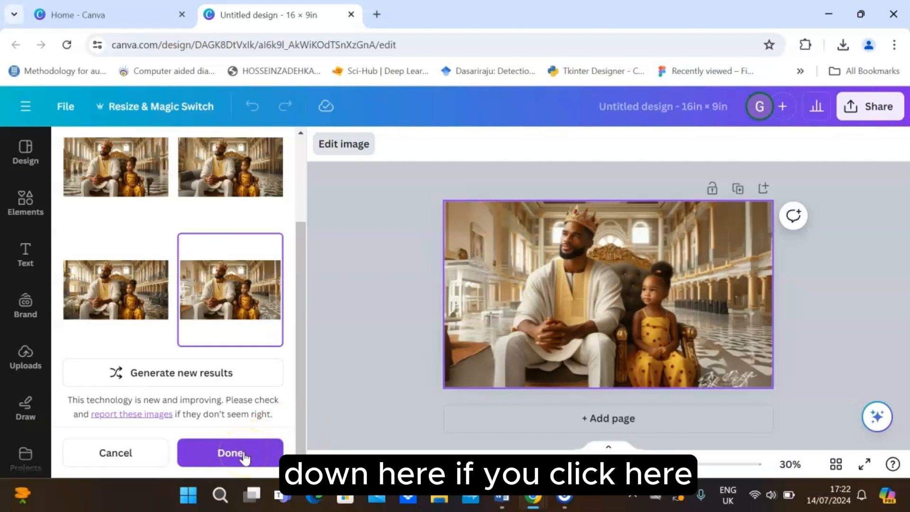
pyautogui.click(230, 452)
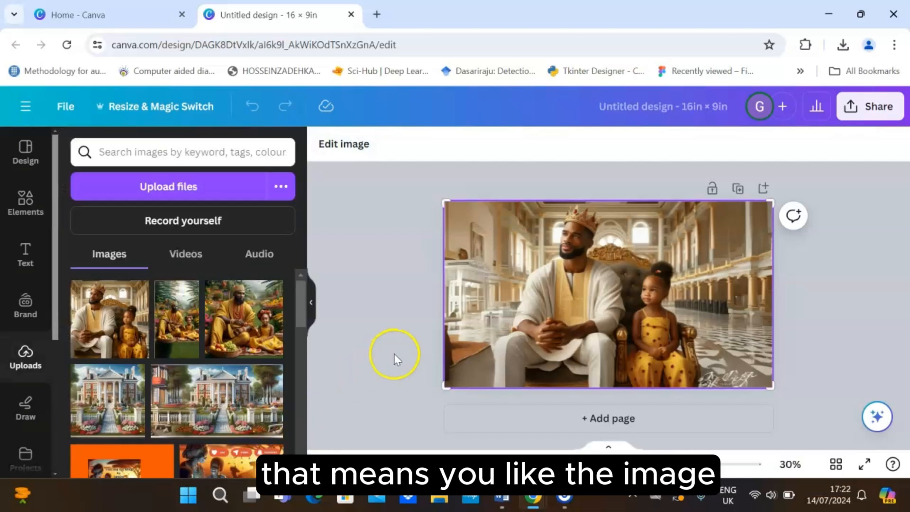
# - Select the expanded photo and undo the Magic Expand fill
pyautogui.click(609, 293)
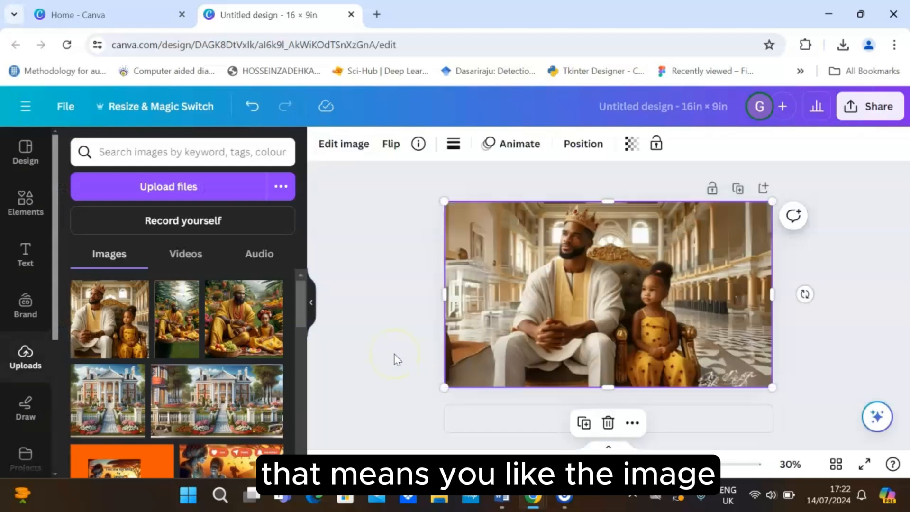
pyautogui.moveTo(543, 290)
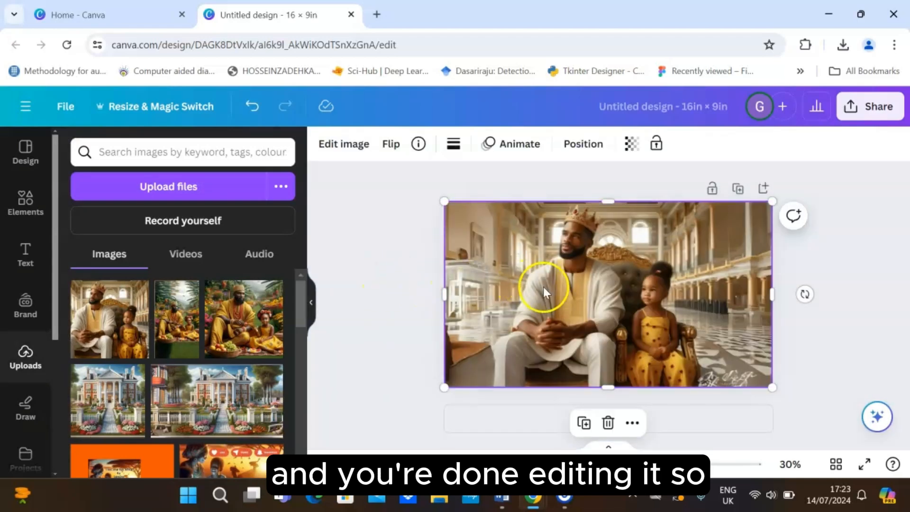
pyautogui.moveTo(851, 247)
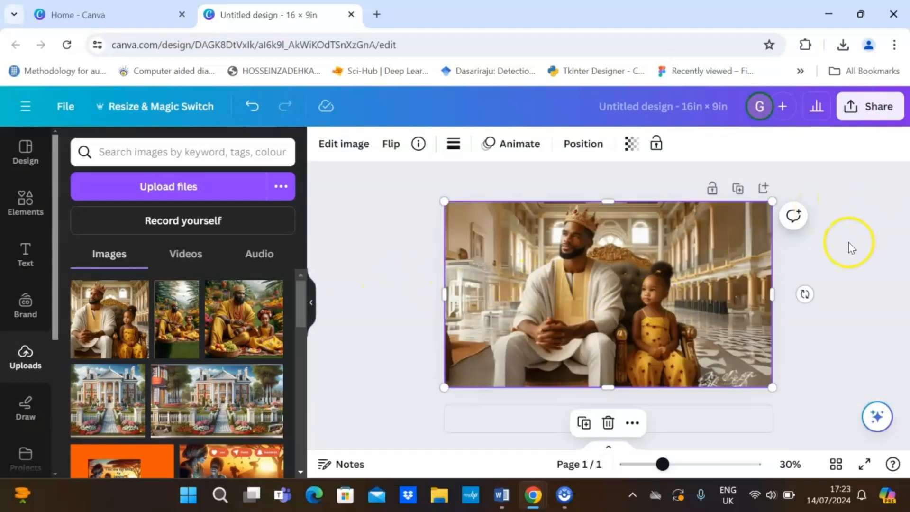
pyautogui.moveTo(851, 247)
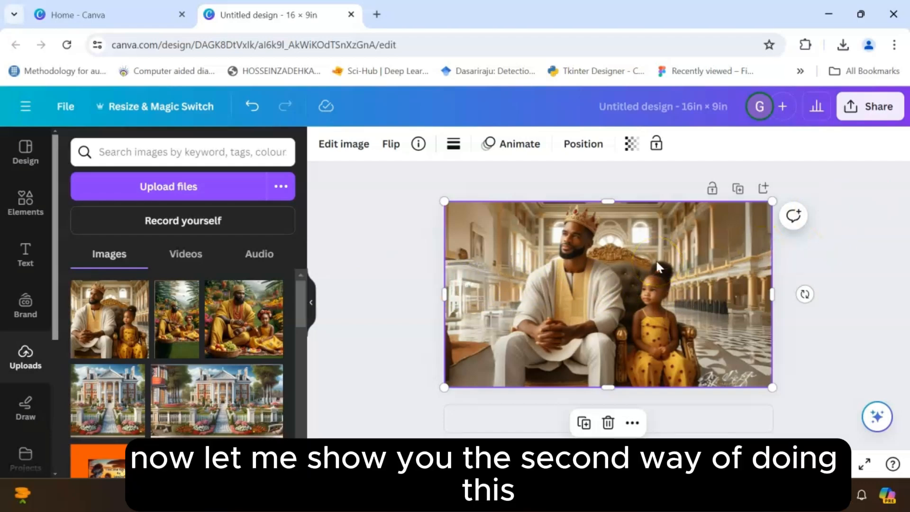
pyautogui.moveTo(429, 183)
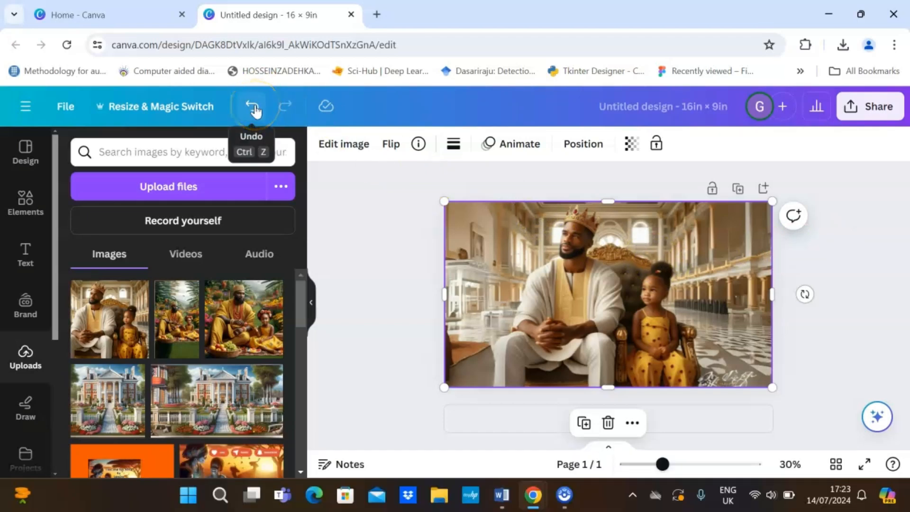
pyautogui.click(251, 106)
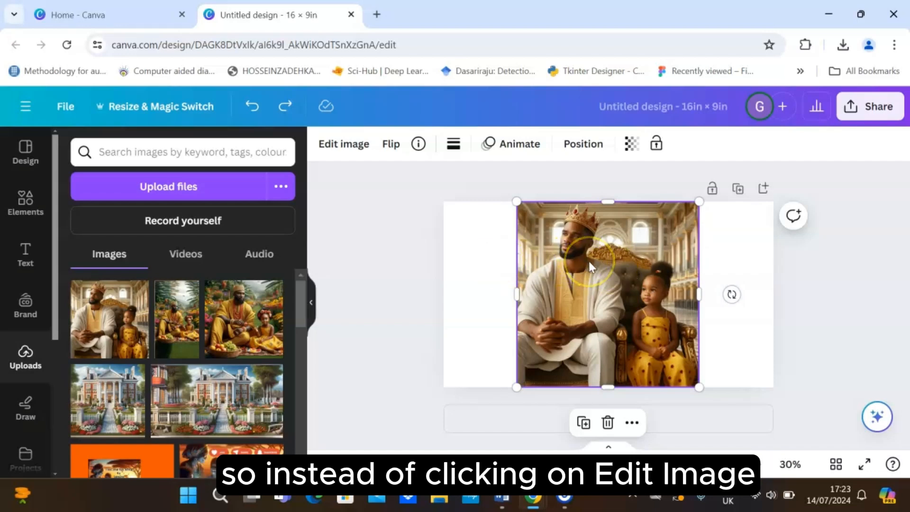
pyautogui.moveTo(374, 197)
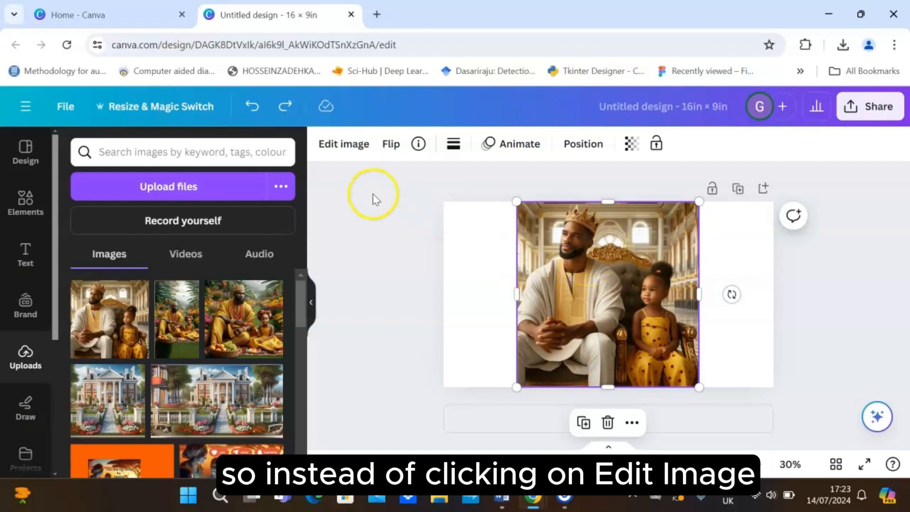
pyautogui.moveTo(380, 243)
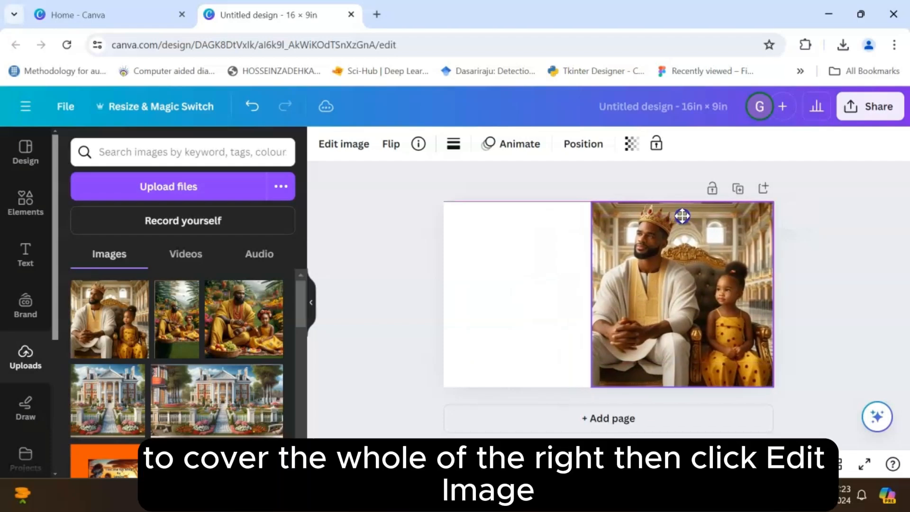
# - Select the king-and-child photo and reopen Edit image with Magic Studio
pyautogui.click(683, 293)
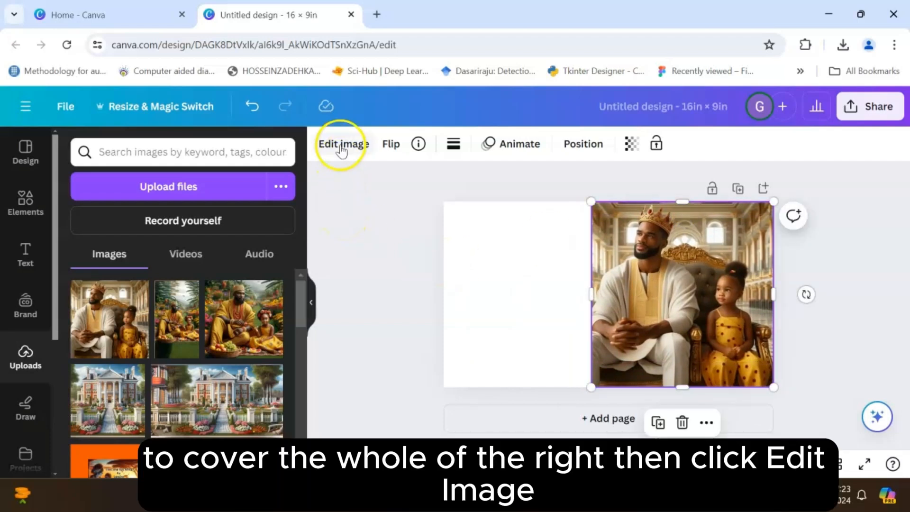
pyautogui.click(343, 144)
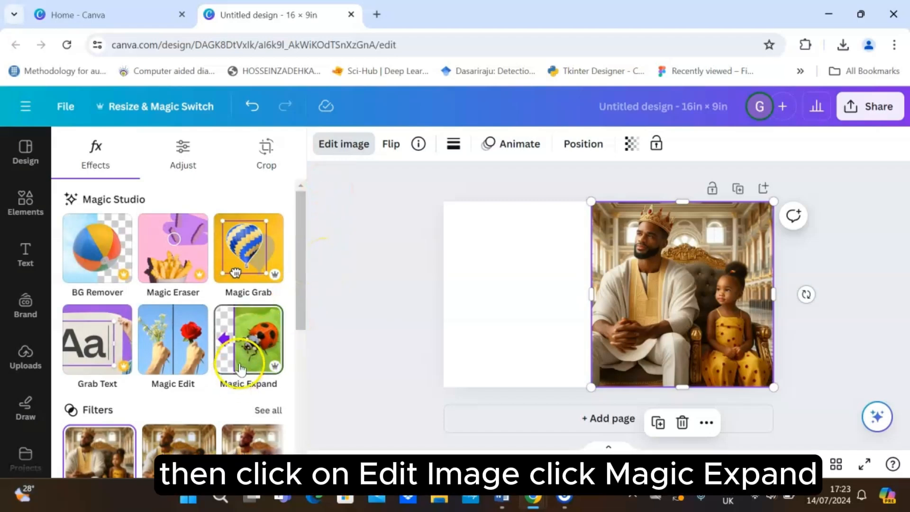
# - Run Magic Expand on the square photo at Whole Page size to generate versions
pyautogui.click(248, 346)
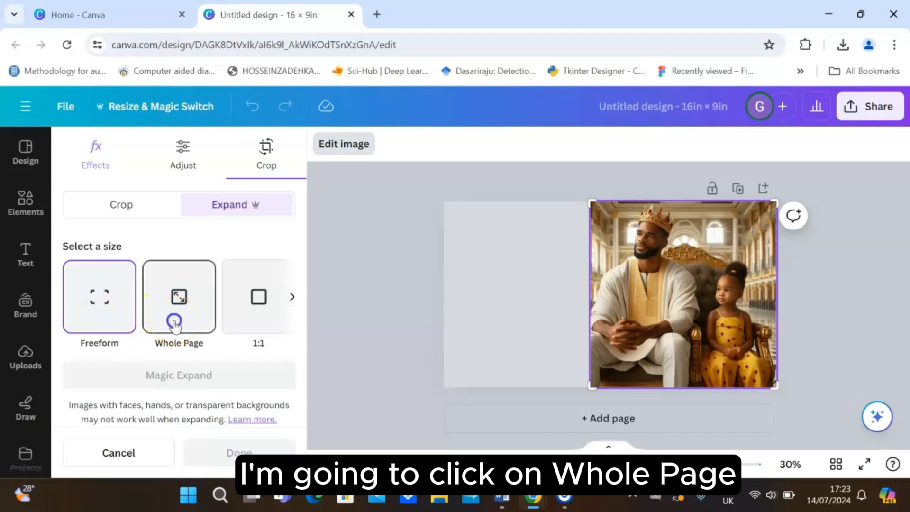
pyautogui.click(178, 297)
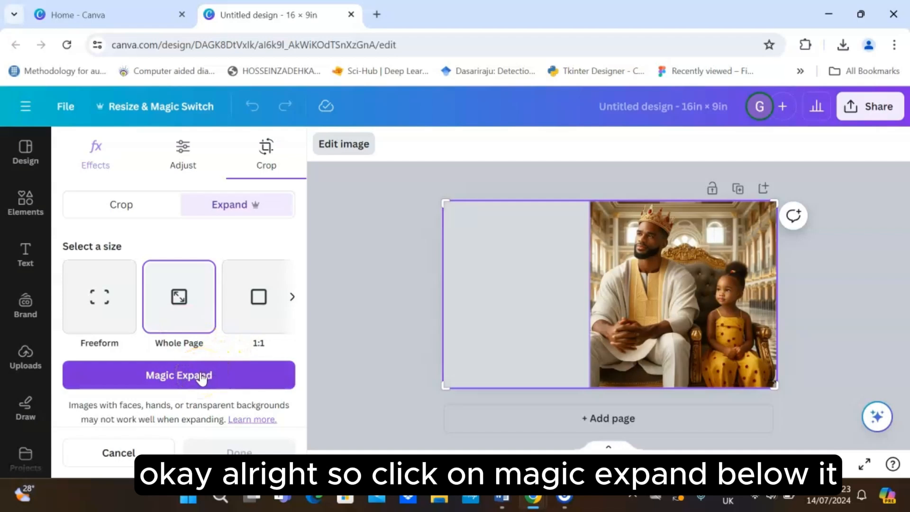
pyautogui.click(178, 375)
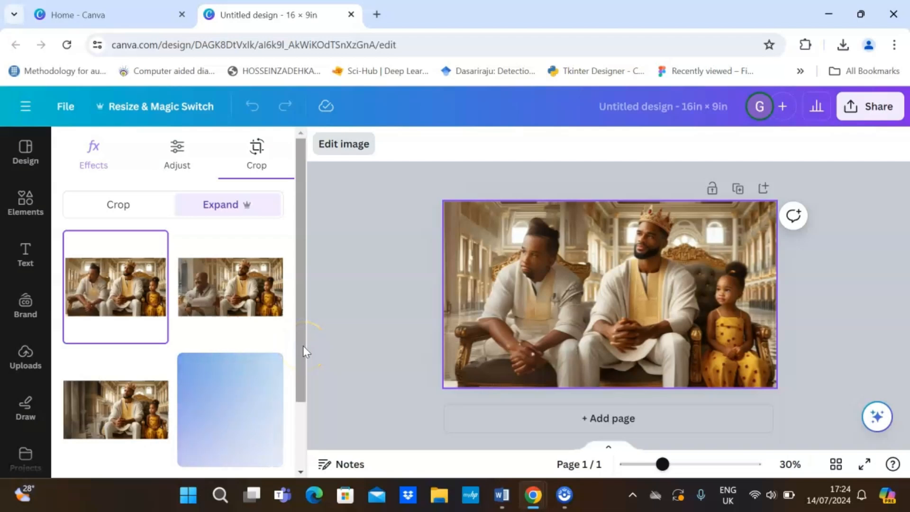
# - Preview the generated versions and apply the third one, with tall pillars on the left
pyautogui.scroll(-3)
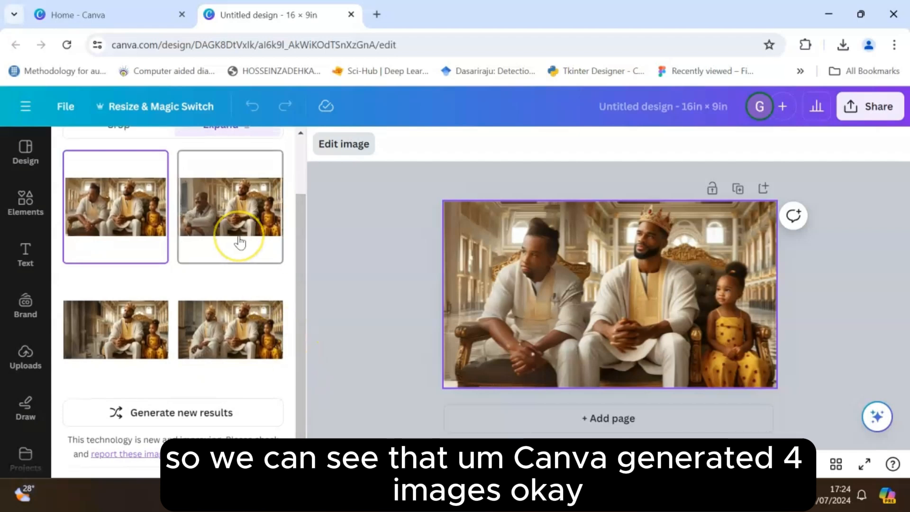
pyautogui.click(230, 207)
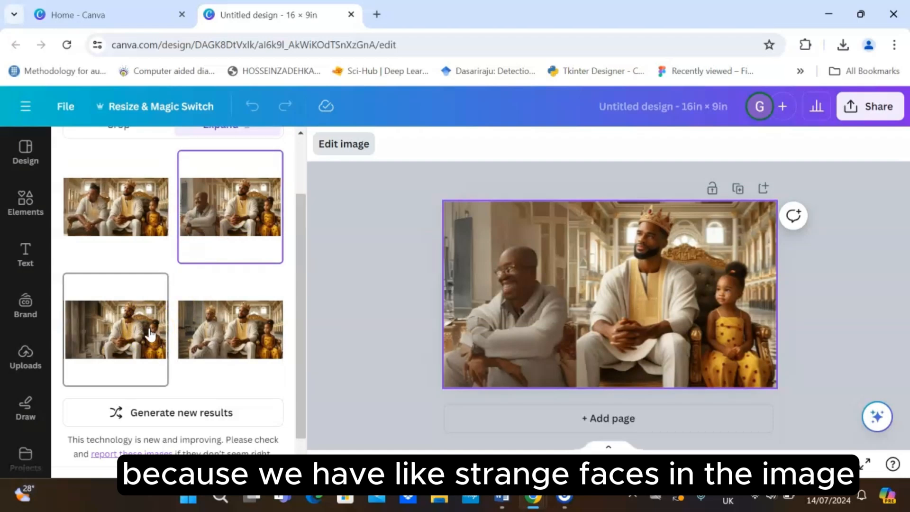
pyautogui.click(115, 329)
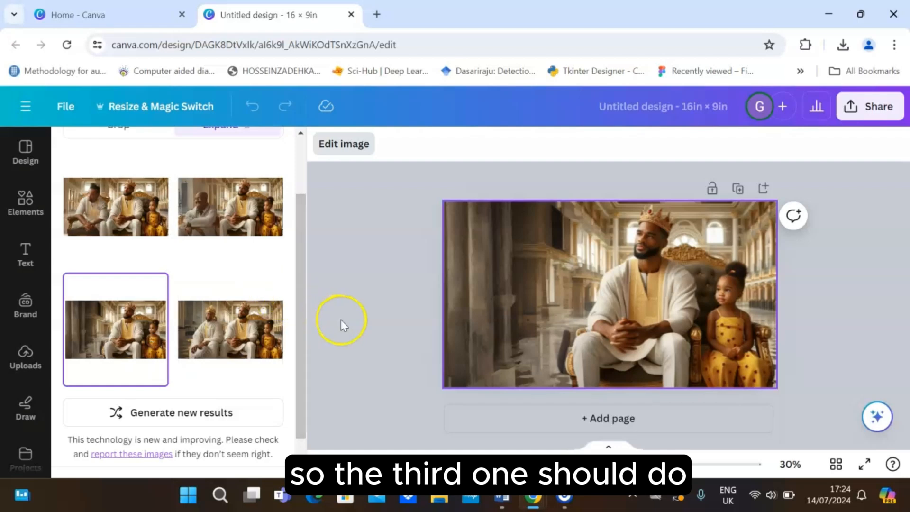
pyautogui.moveTo(666, 302)
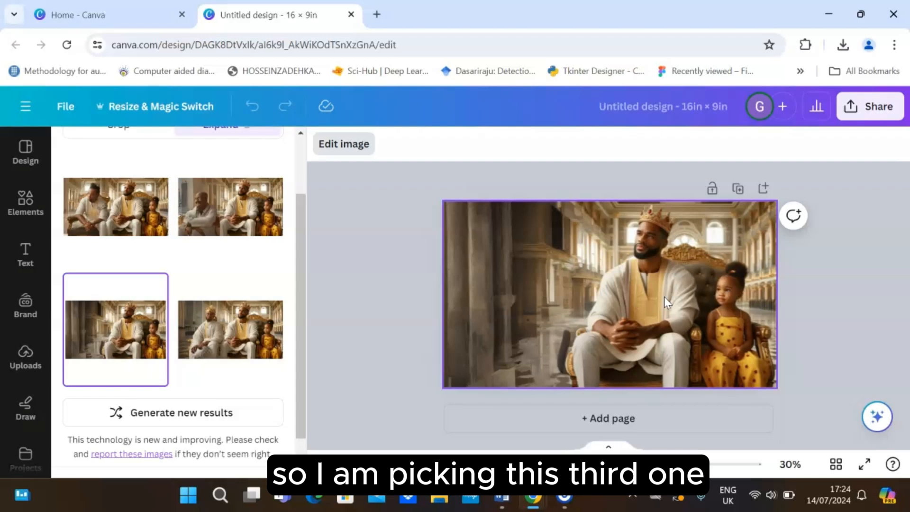
pyautogui.click(665, 297)
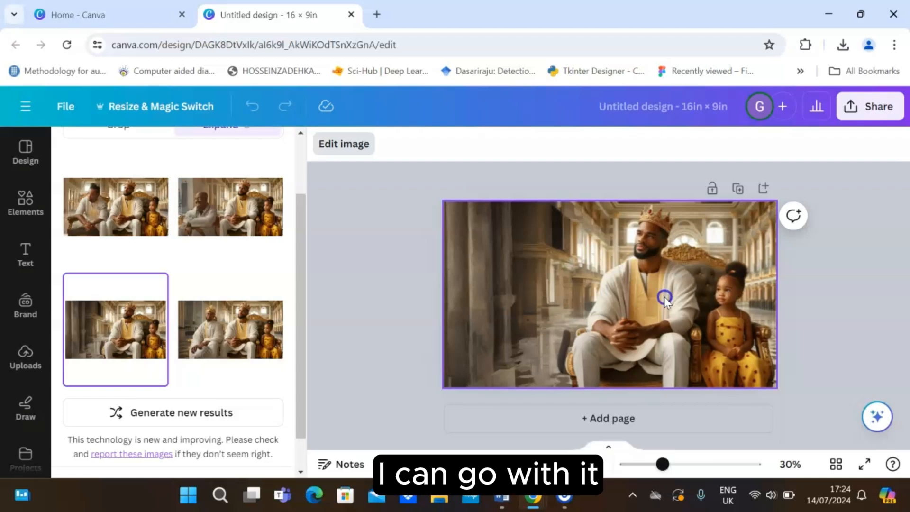
pyautogui.moveTo(382, 293)
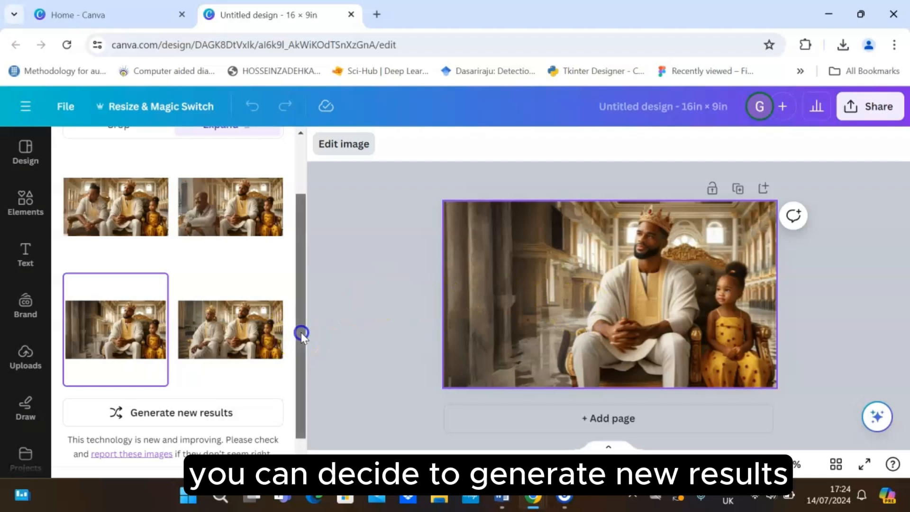
pyautogui.scroll(-3)
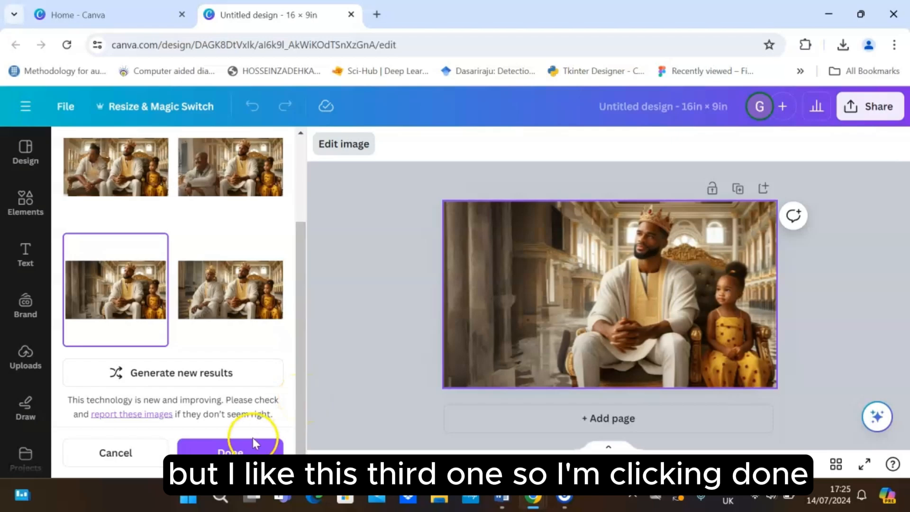
pyautogui.click(229, 452)
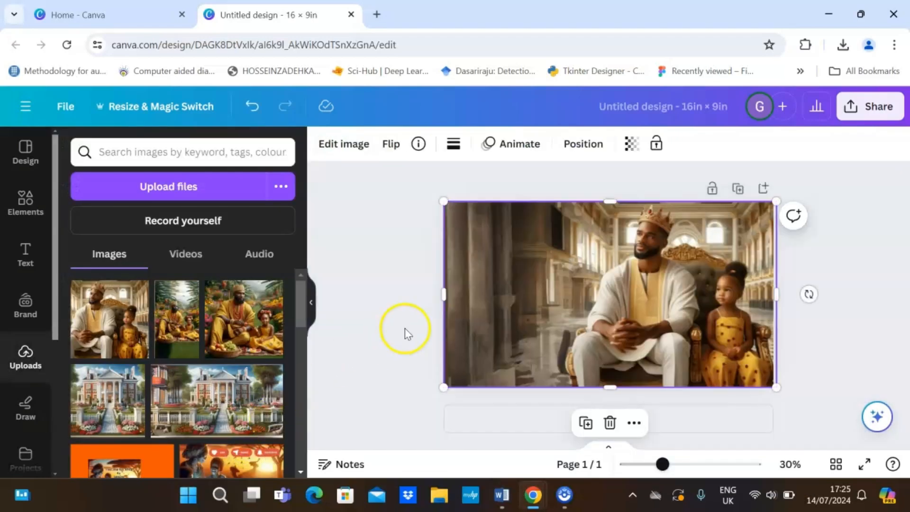
pyautogui.moveTo(598, 237)
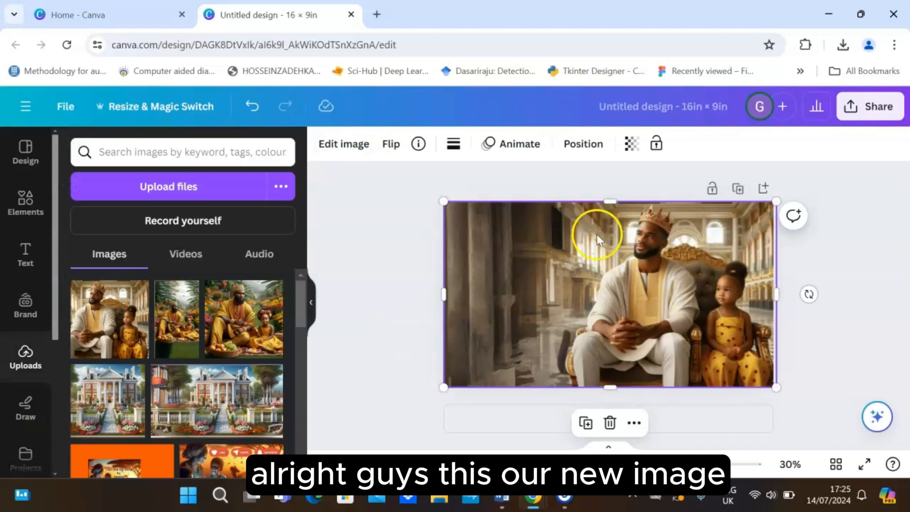
pyautogui.moveTo(740, 276)
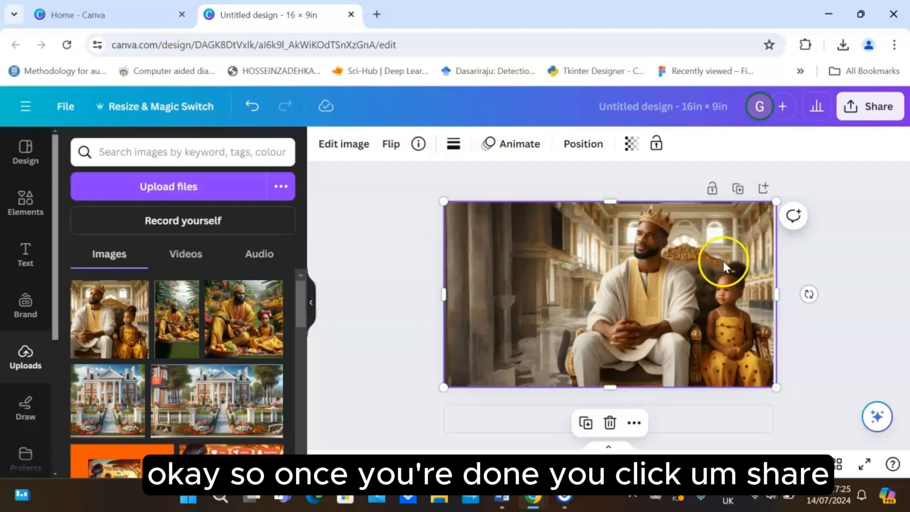
pyautogui.moveTo(769, 275)
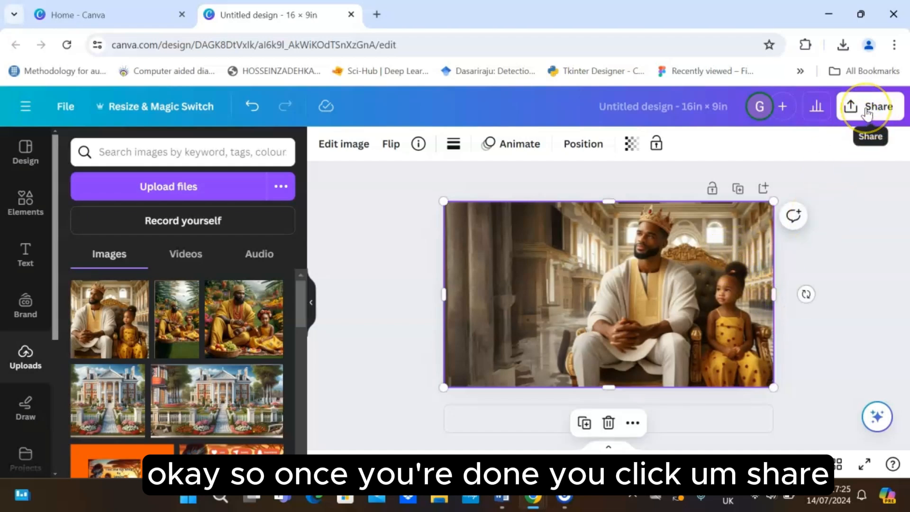
pyautogui.moveTo(859, 180)
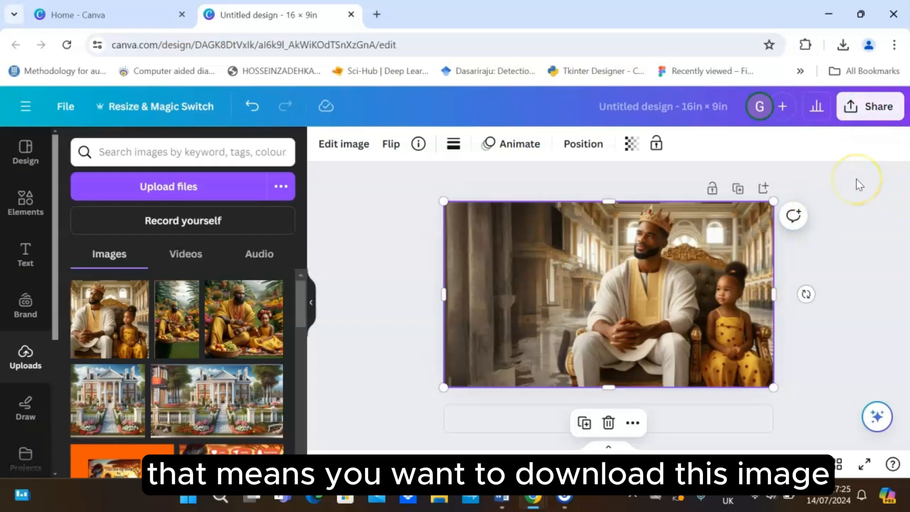
pyautogui.moveTo(864, 161)
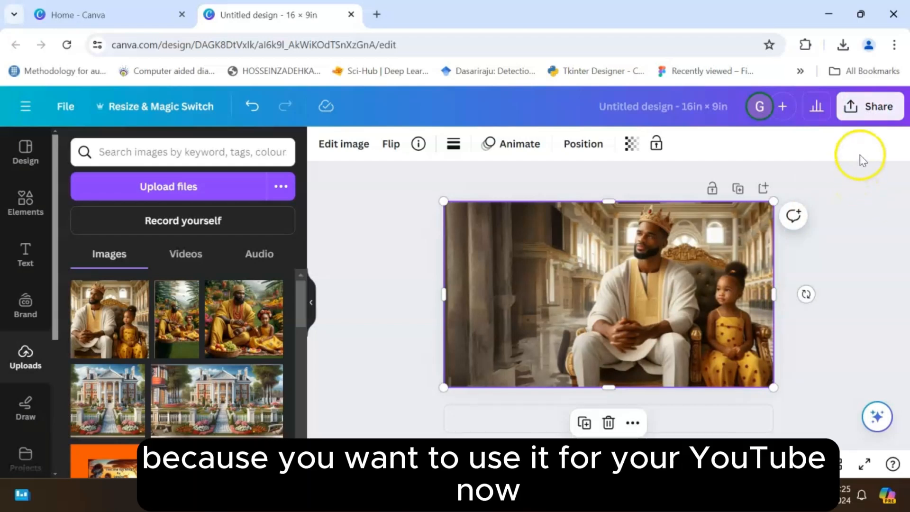
pyautogui.moveTo(864, 208)
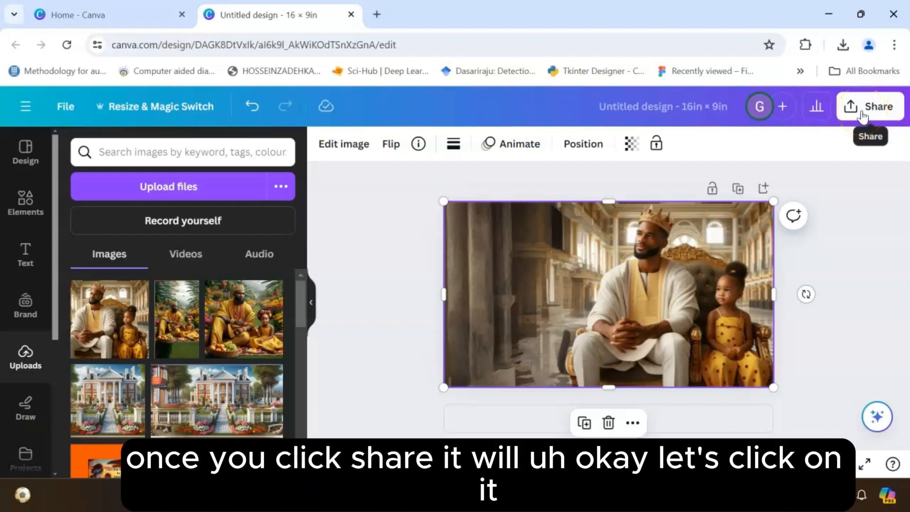
# - Open the design's download options from the Share panel
pyautogui.click(871, 106)
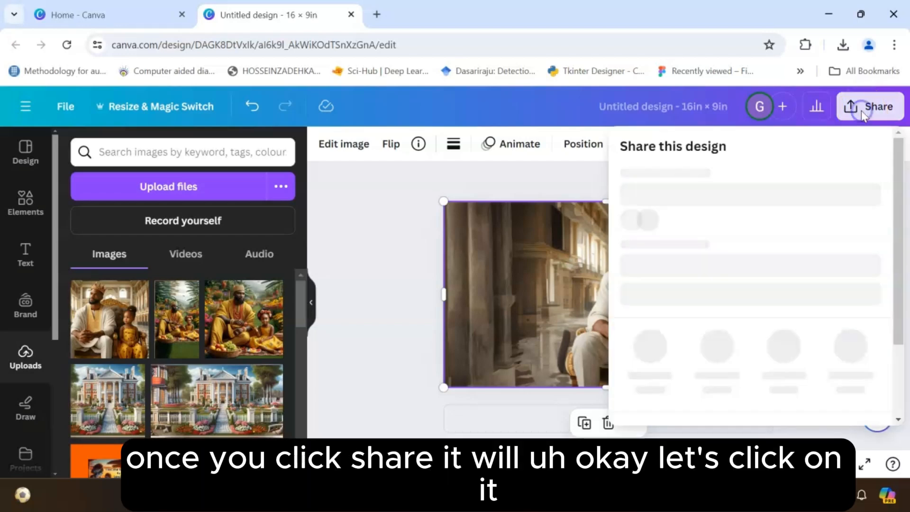
pyautogui.click(870, 106)
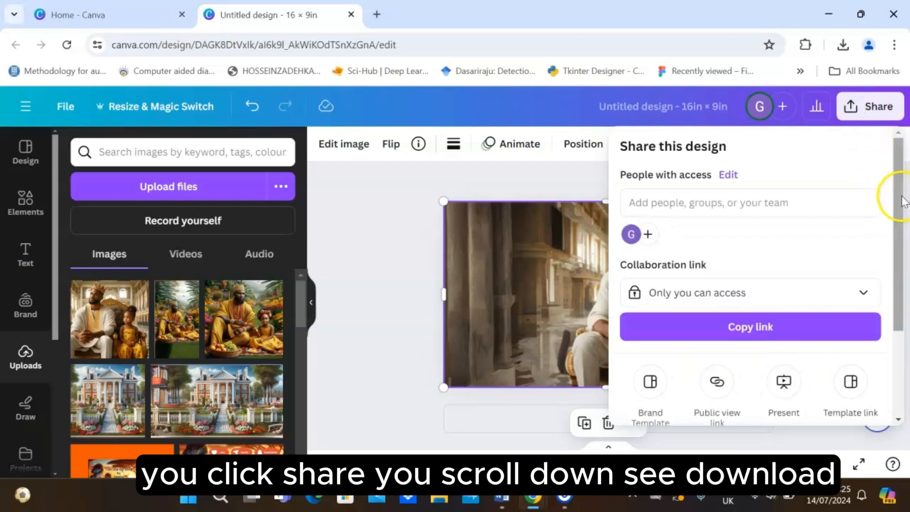
pyautogui.scroll(-3)
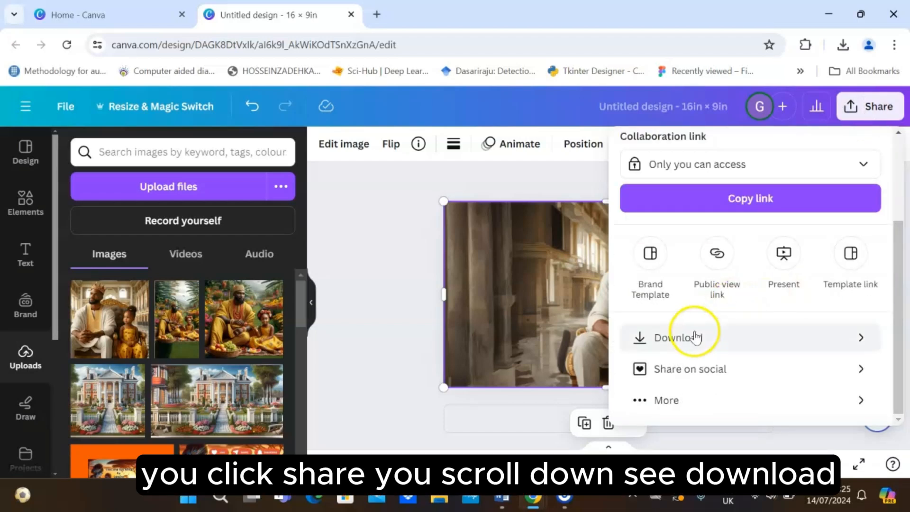
pyautogui.click(673, 338)
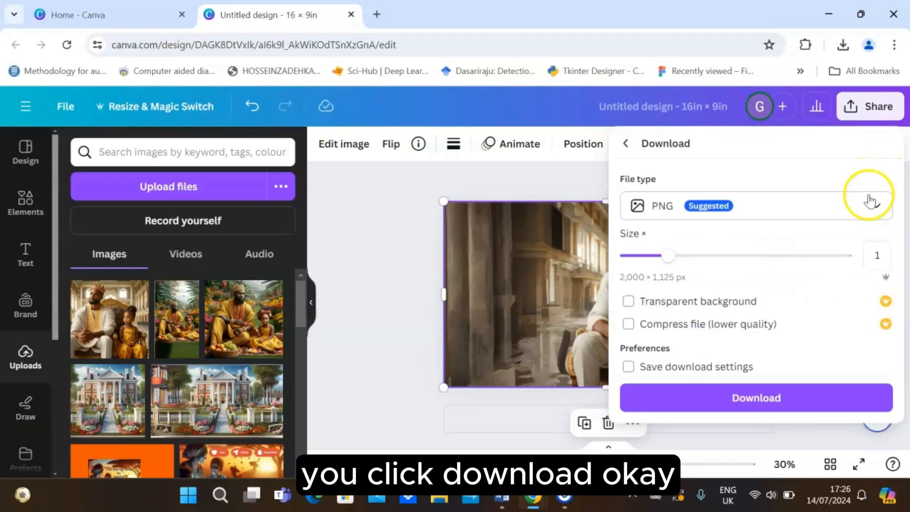
# - Change the file type from PNG to JPG and download the design
pyautogui.click(877, 206)
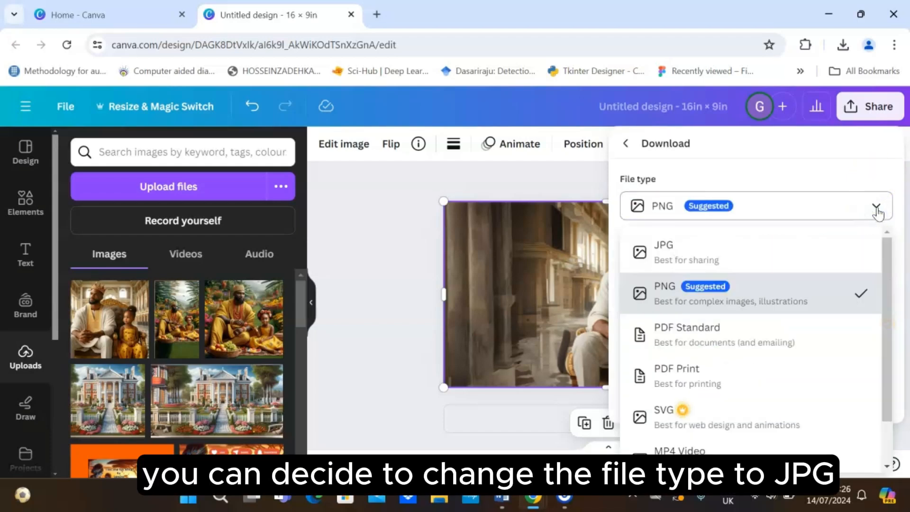
pyautogui.moveTo(758, 260)
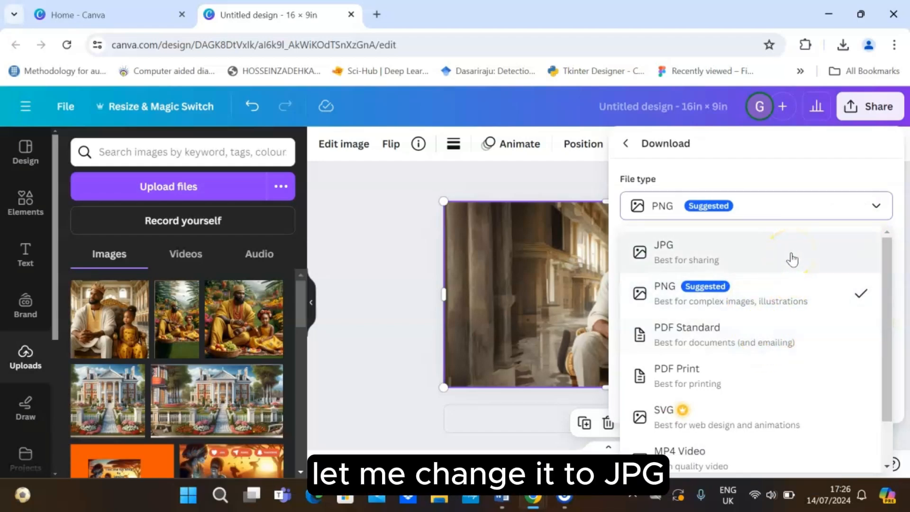
pyautogui.click(662, 252)
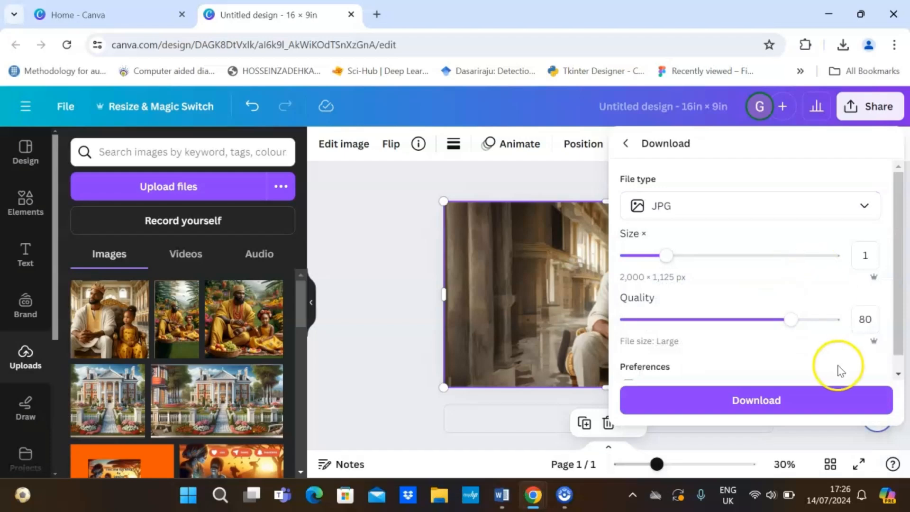
pyautogui.click(756, 401)
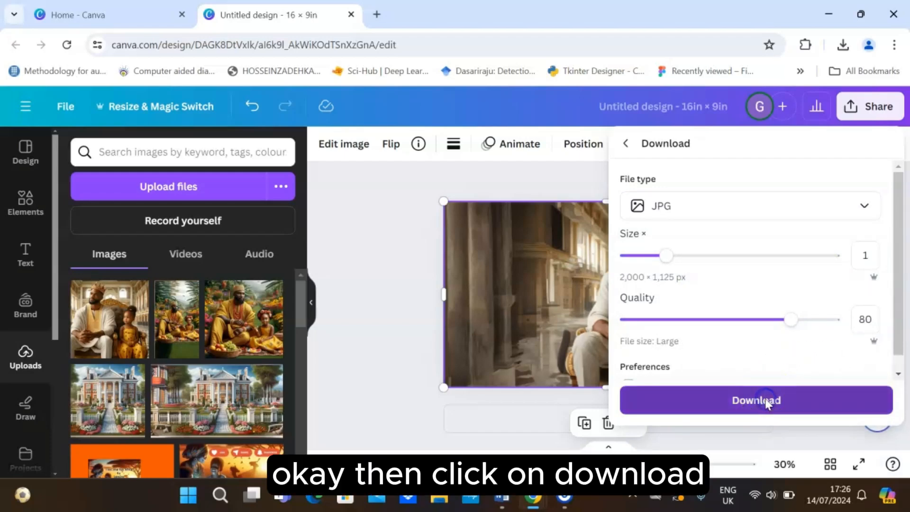
pyautogui.click(756, 400)
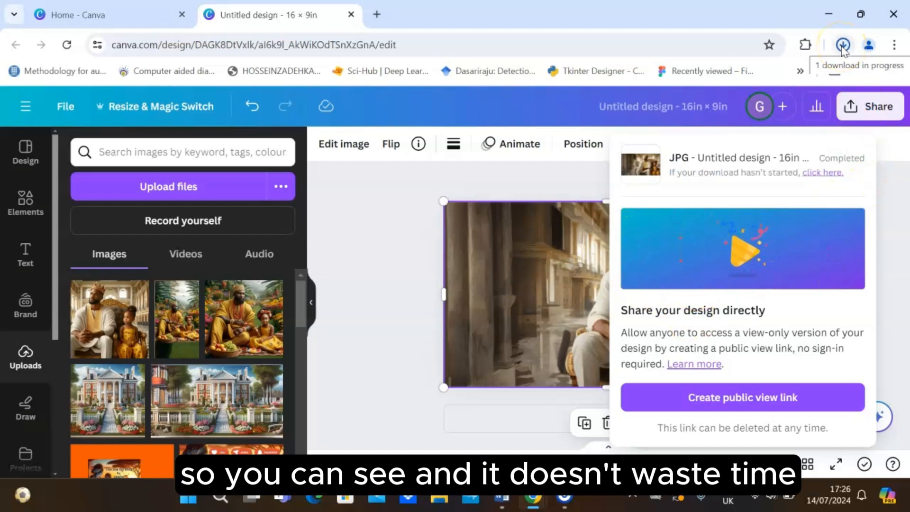
# - Confirm in Chrome's downloads list that the 289 KB Untitled design.jpg finished
pyautogui.click(842, 45)
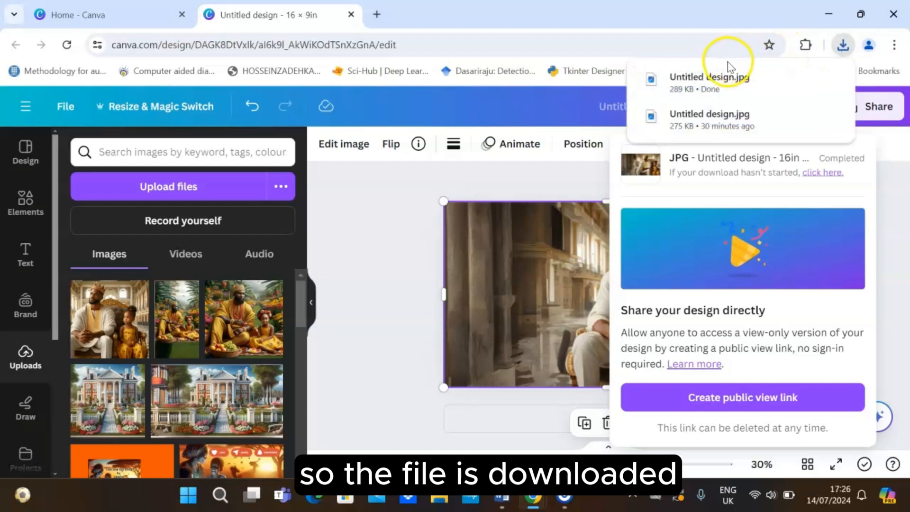
pyautogui.moveTo(737, 119)
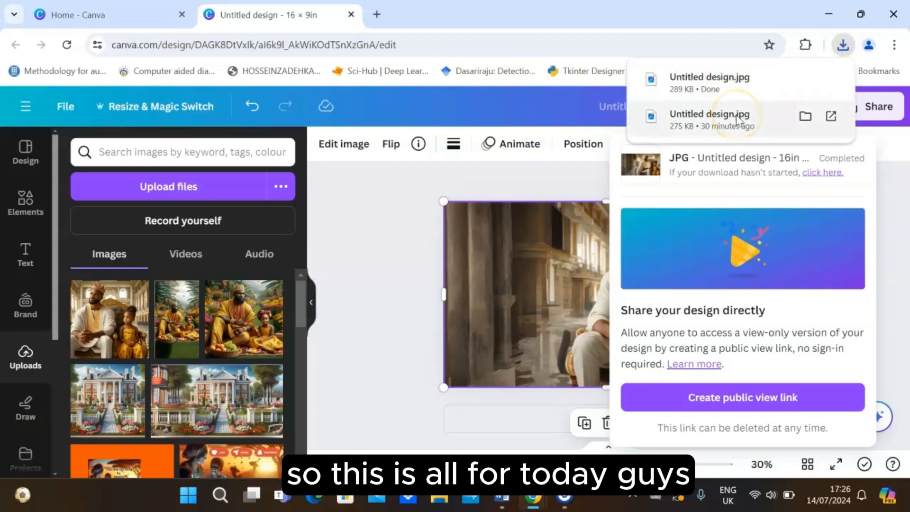